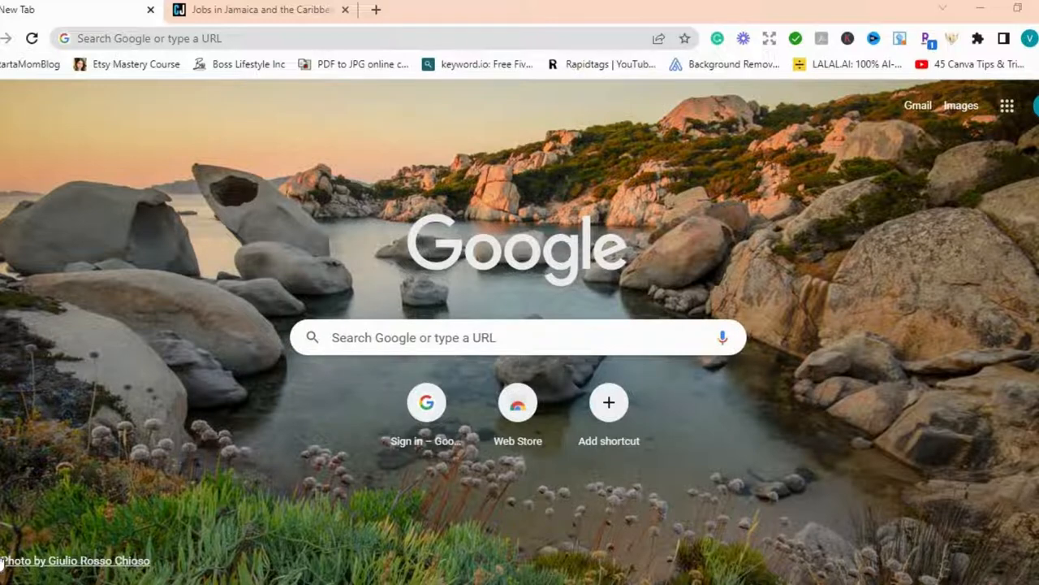
{"action": "mouse_move", "coordinate": [199, 89]}
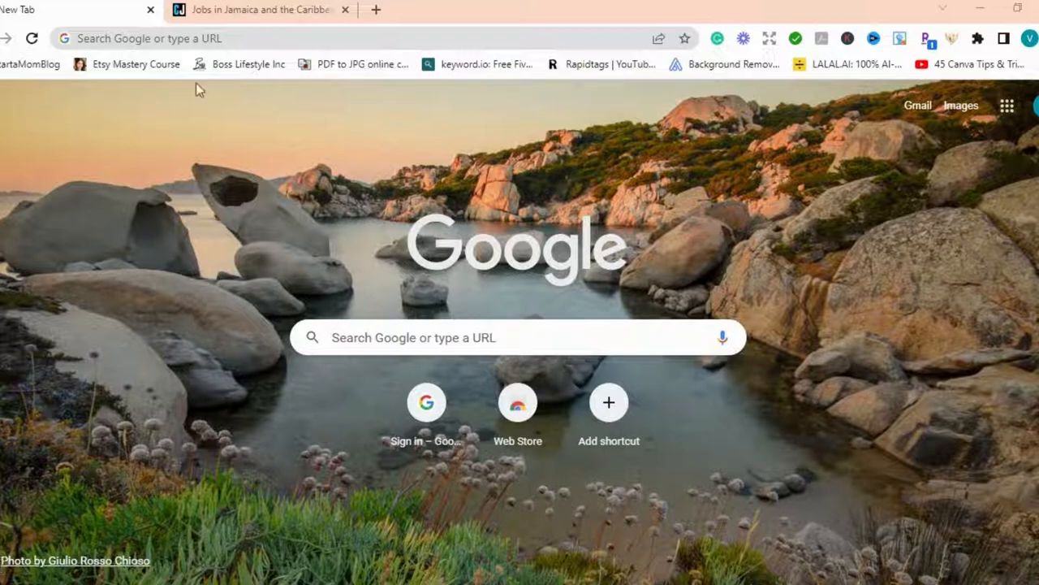
- Switch to the 'Jobs in Jamaica and the Caribbean' tab showing the CaribbeanJobs.com search form
{"action": "left_click", "coordinate": [260, 10]}
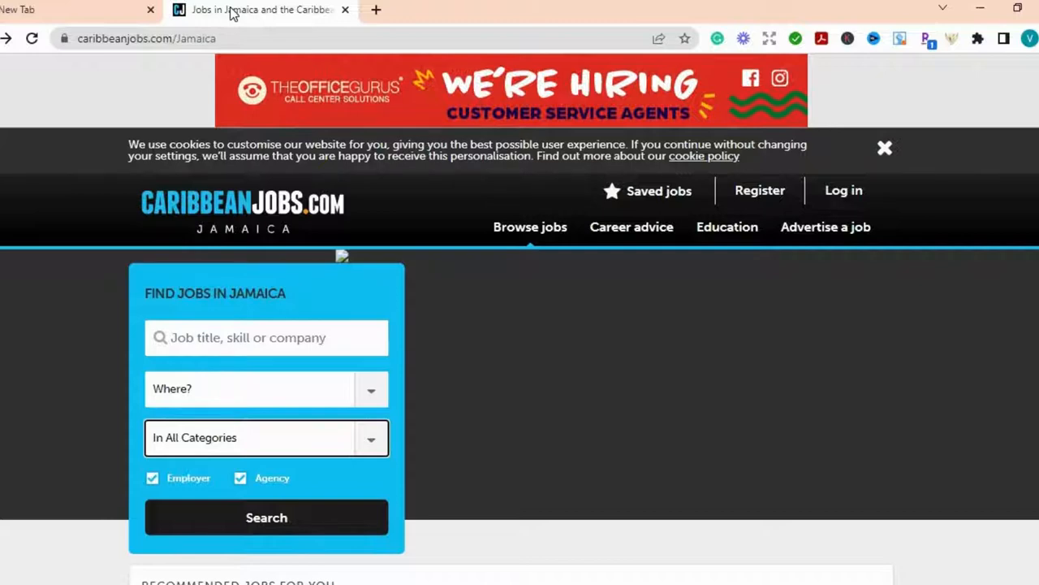
{"action": "mouse_move", "coordinate": [234, 15]}
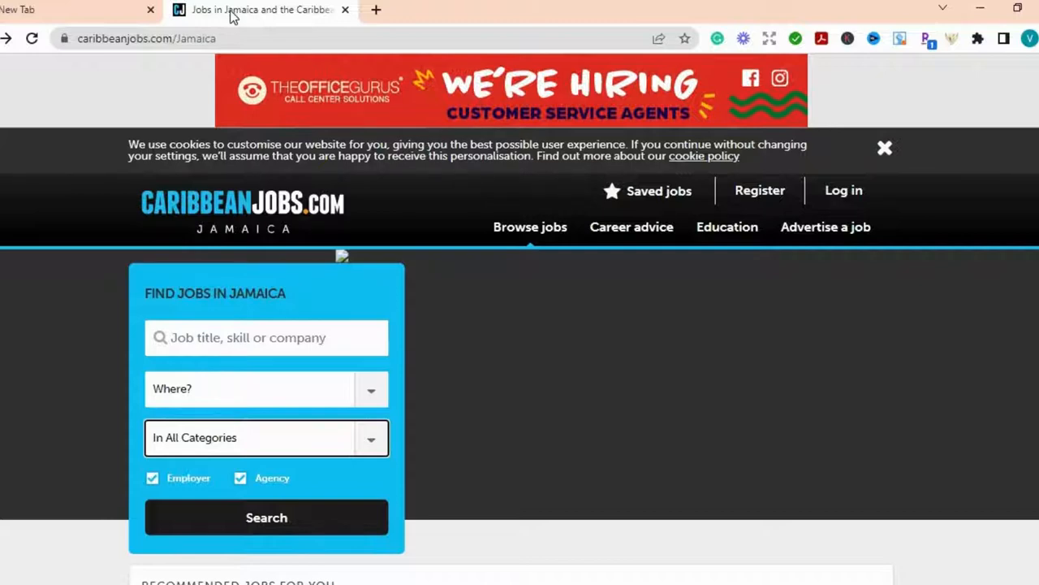
{"action": "mouse_move", "coordinate": [231, 233]}
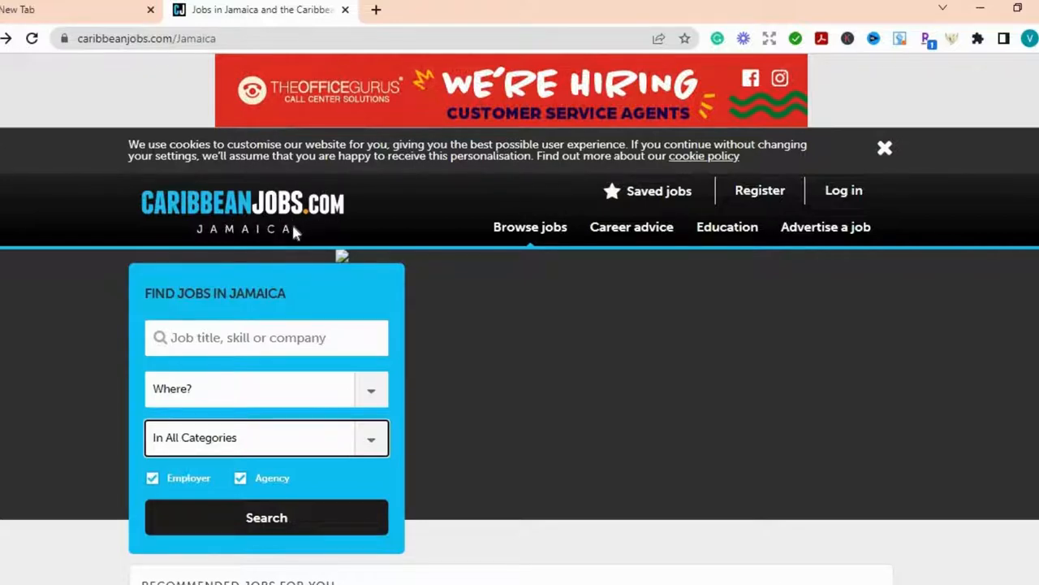
{"action": "mouse_move", "coordinate": [294, 234]}
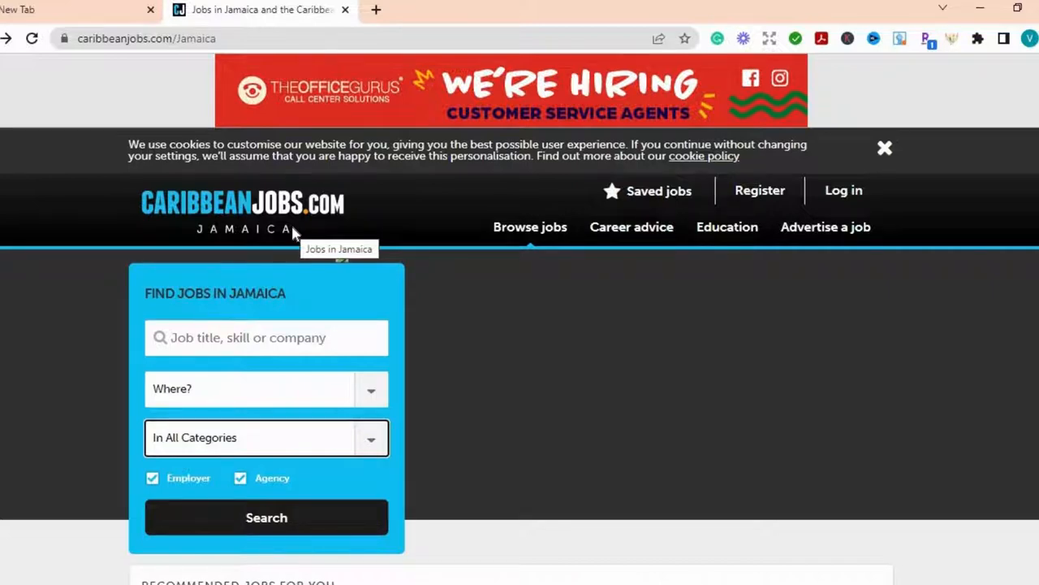
{"action": "mouse_move", "coordinate": [317, 245]}
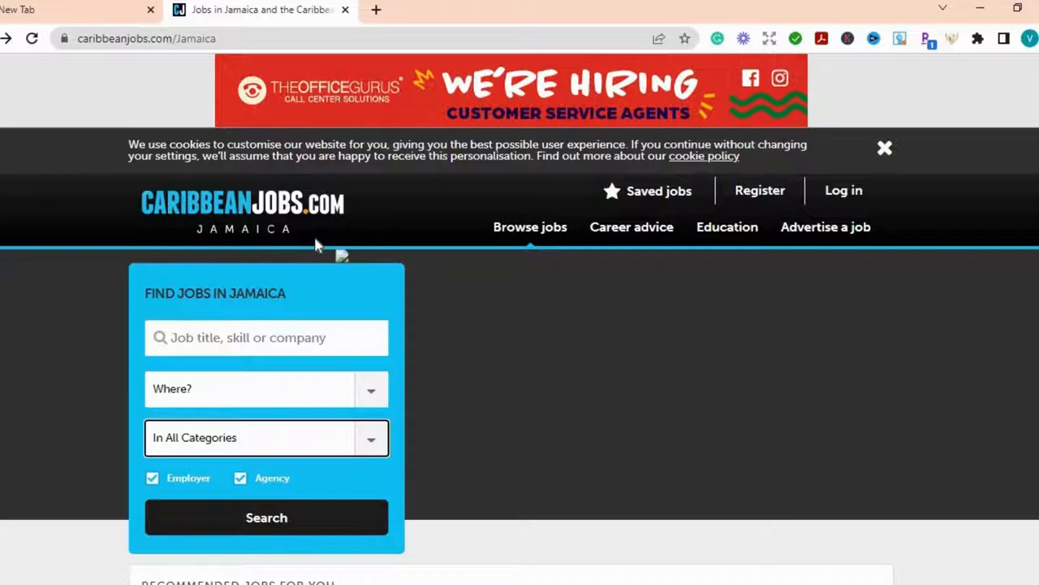
{"action": "mouse_move", "coordinate": [341, 302]}
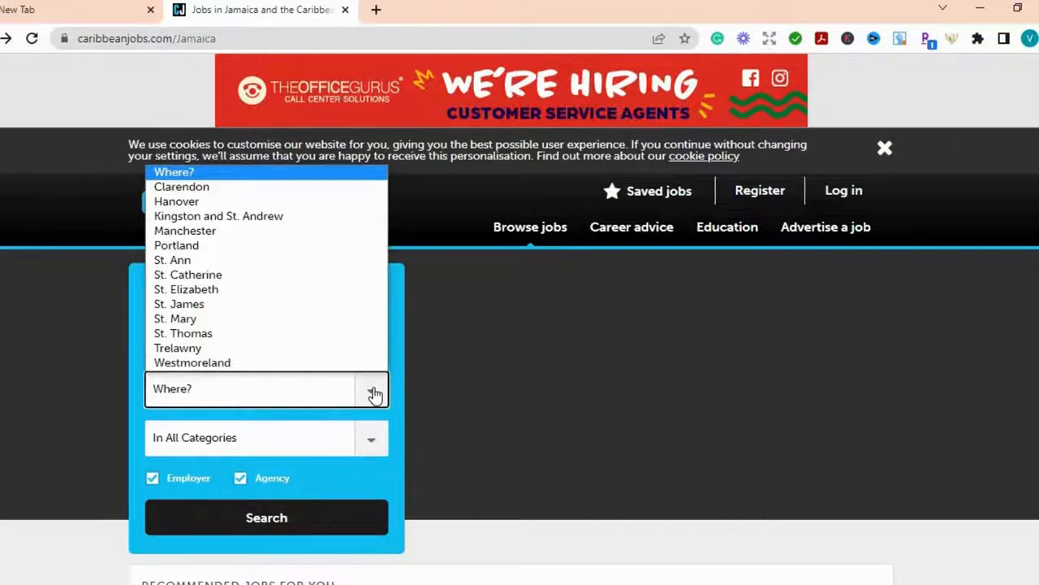
{"action": "mouse_move", "coordinate": [324, 289]}
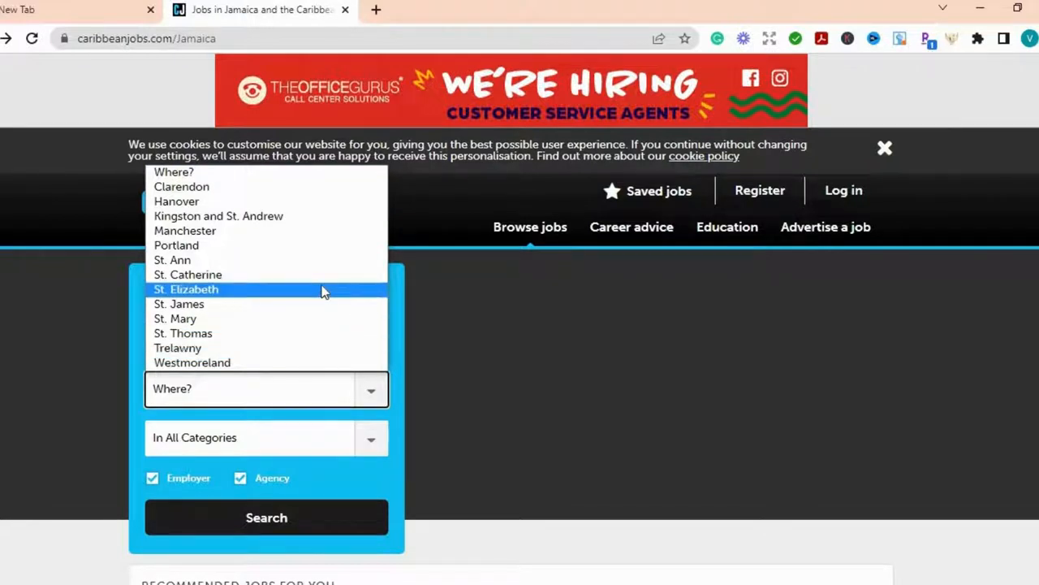
{"action": "mouse_move", "coordinate": [329, 260]}
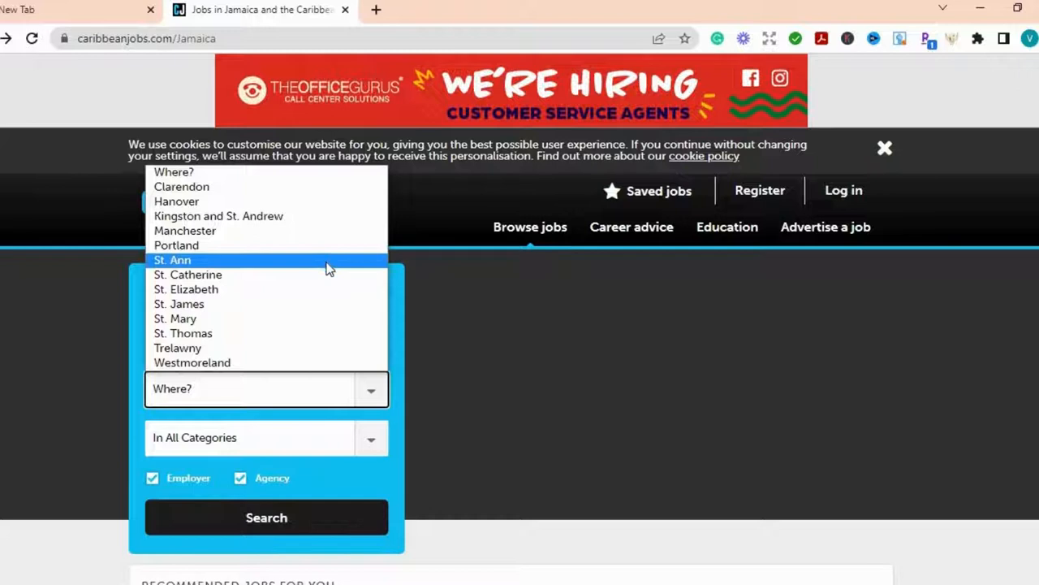
{"action": "mouse_move", "coordinate": [318, 275]}
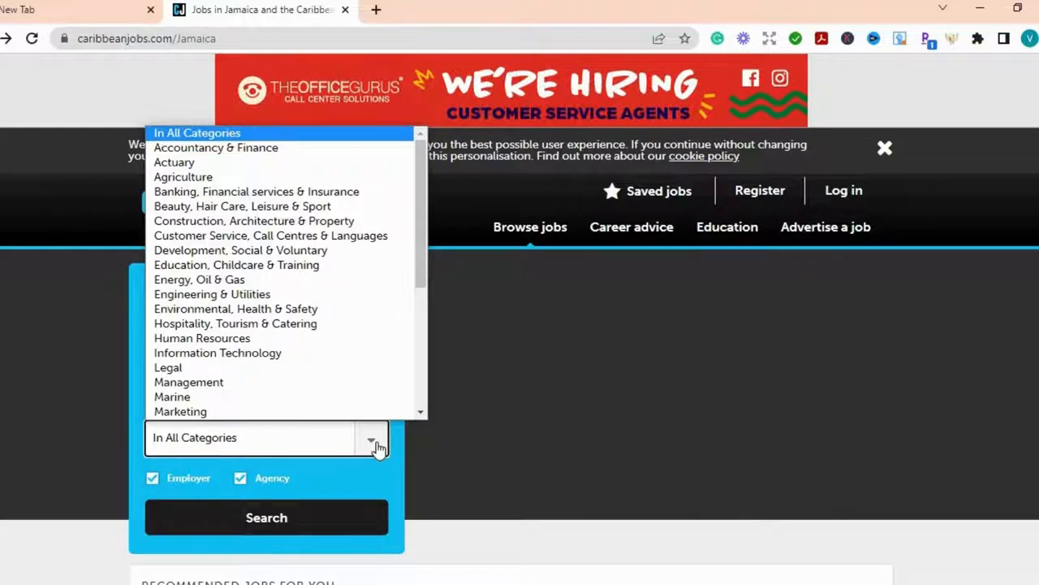
{"action": "mouse_move", "coordinate": [372, 441]}
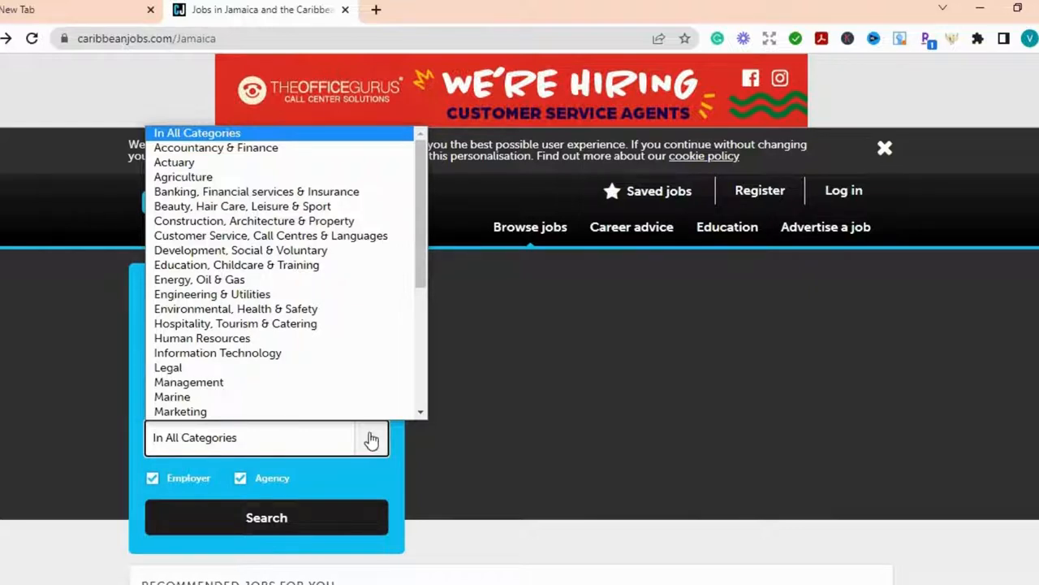
{"action": "mouse_move", "coordinate": [256, 191]}
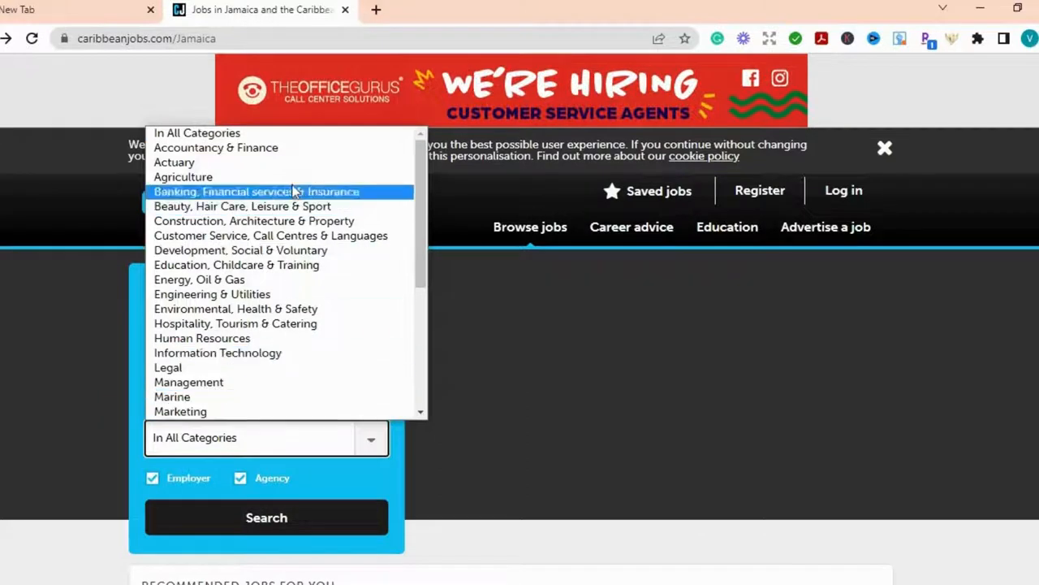
{"action": "mouse_move", "coordinate": [253, 221]}
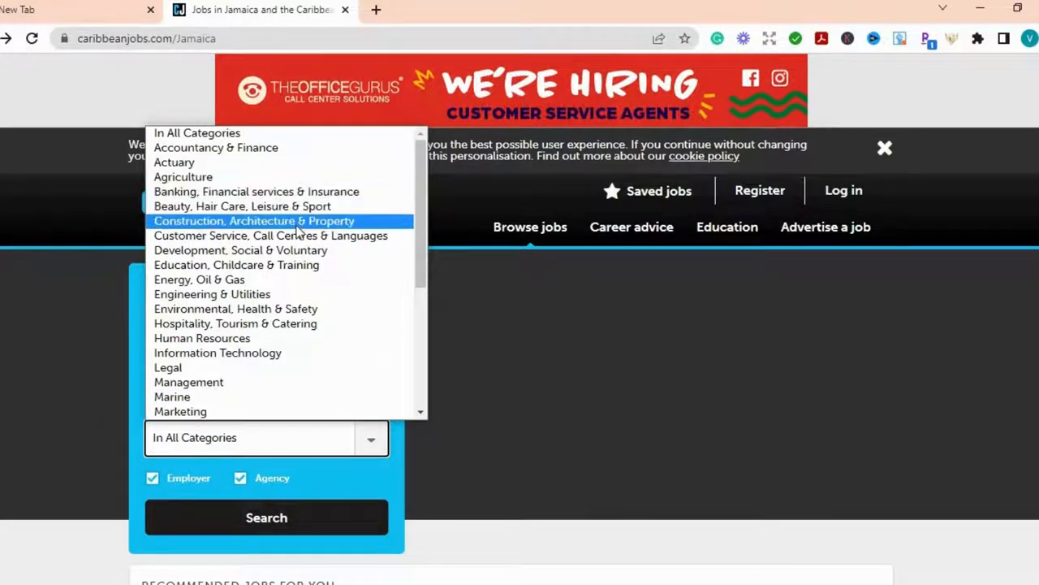
{"action": "mouse_move", "coordinate": [235, 323]}
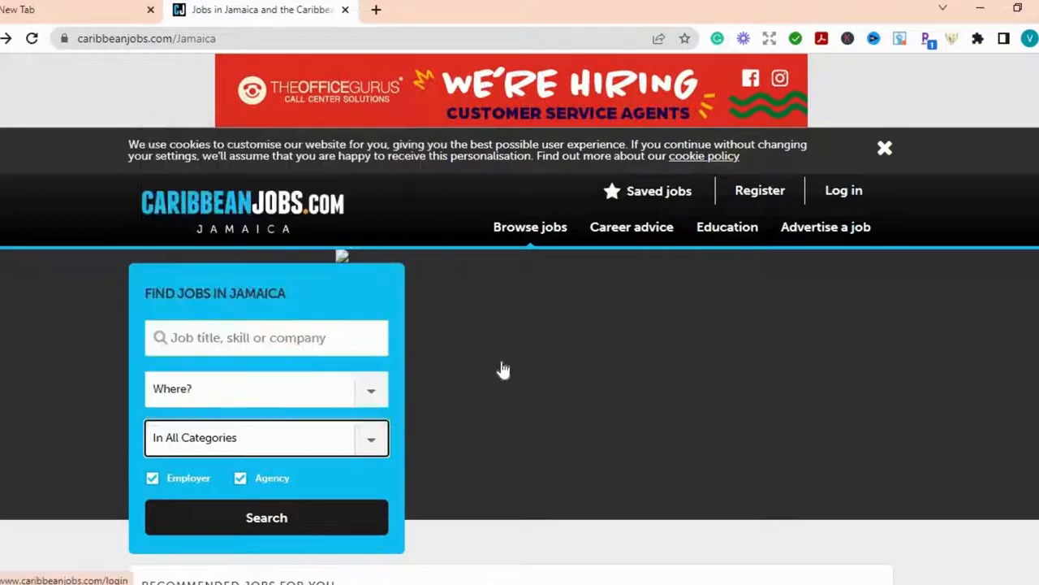
- Submit a job search with default keyword, location and category filters
{"action": "left_click", "coordinate": [843, 190]}
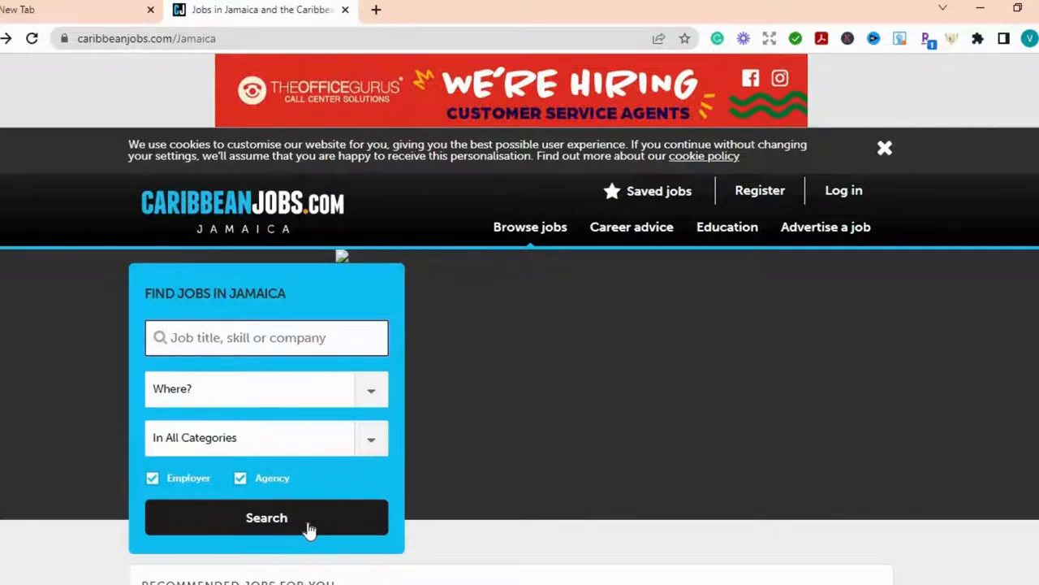
{"action": "left_click", "coordinate": [266, 517]}
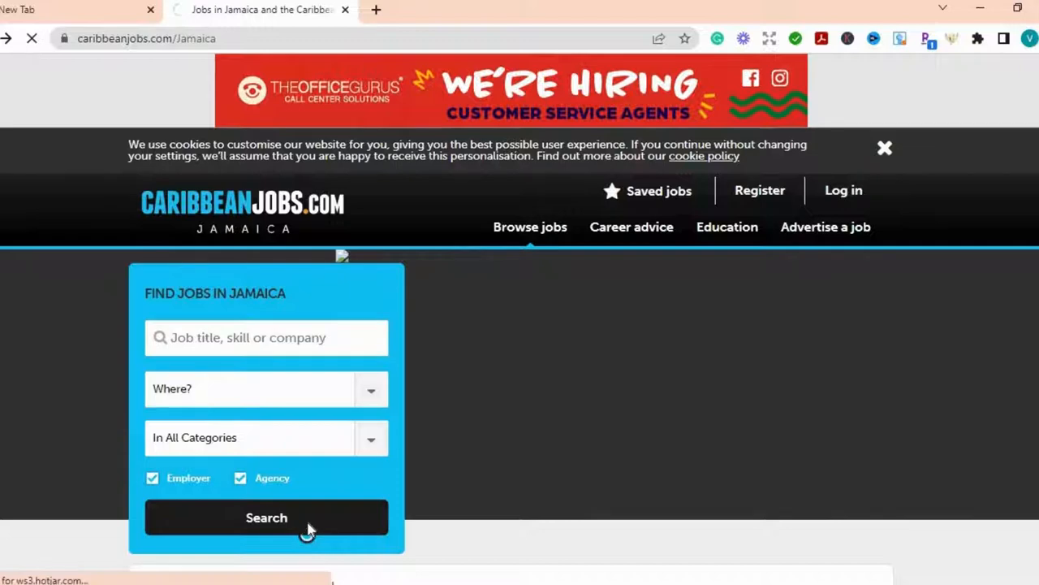
- Scroll the 460 Jamaica results past Chef down to the Reservation Specialist - Montego Bay listing
{"action": "left_click", "coordinate": [267, 517]}
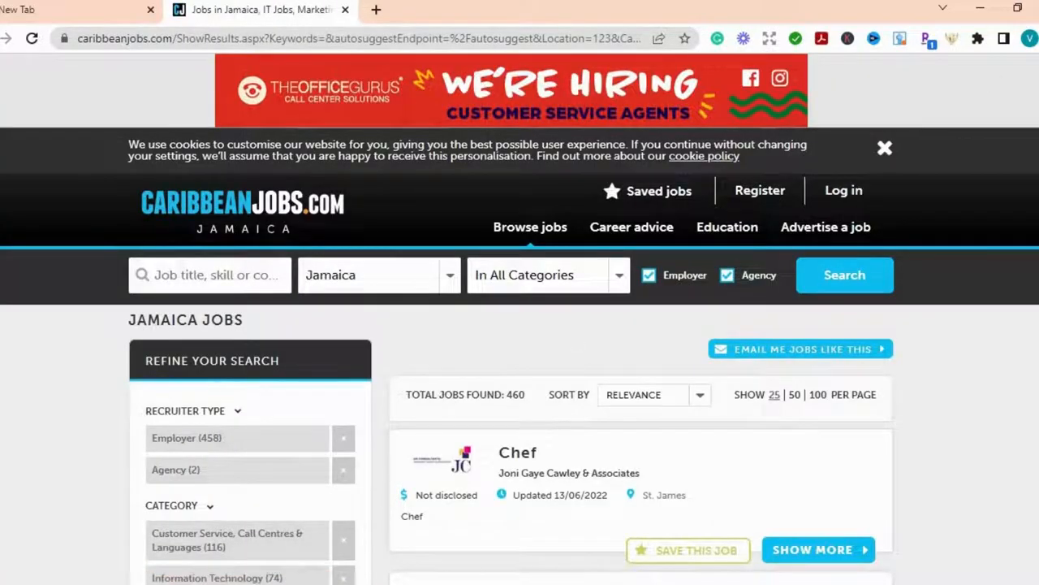
{"action": "scroll", "scroll_direction": "down", "scroll_amount": 3}
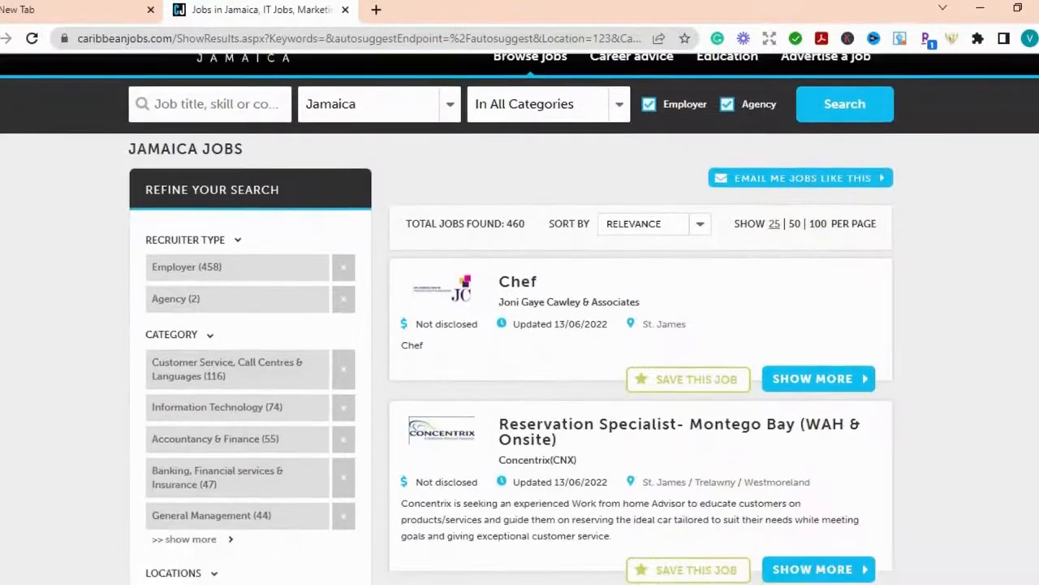
{"action": "scroll", "scroll_direction": "down", "scroll_amount": 3}
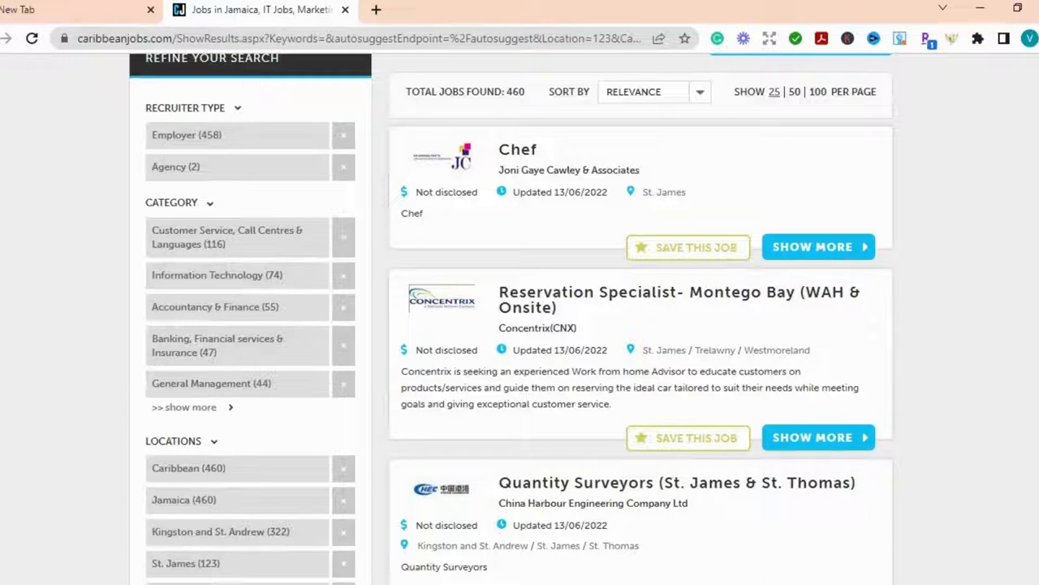
{"action": "mouse_move", "coordinate": [934, 157]}
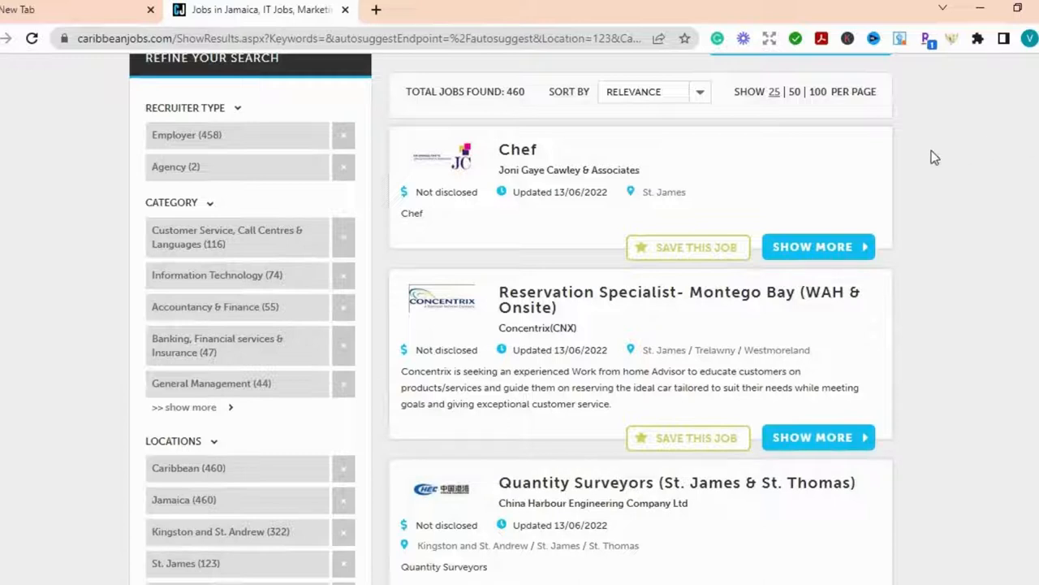
{"action": "mouse_move", "coordinate": [560, 214]}
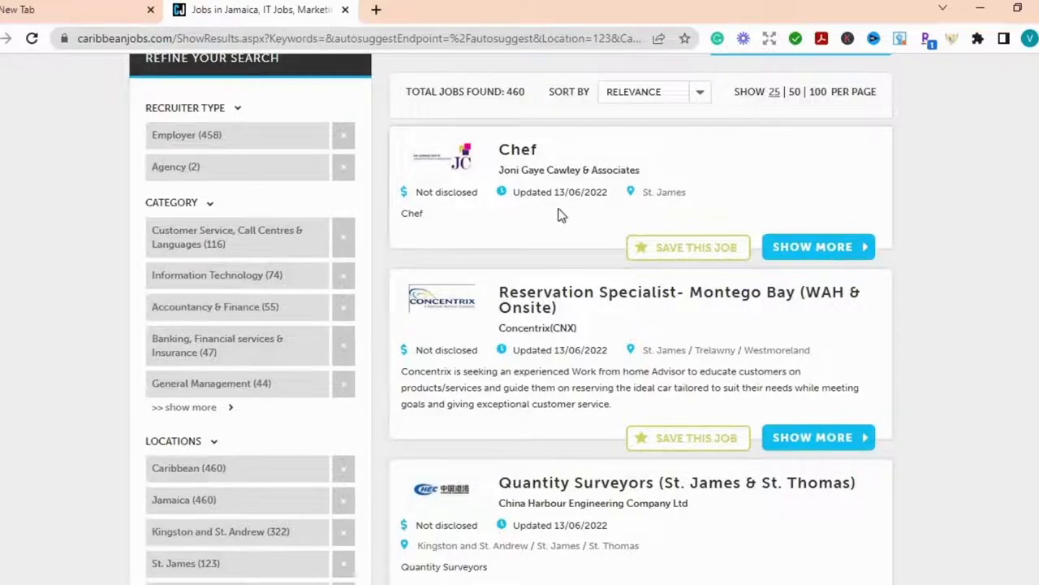
{"action": "mouse_move", "coordinate": [593, 212]}
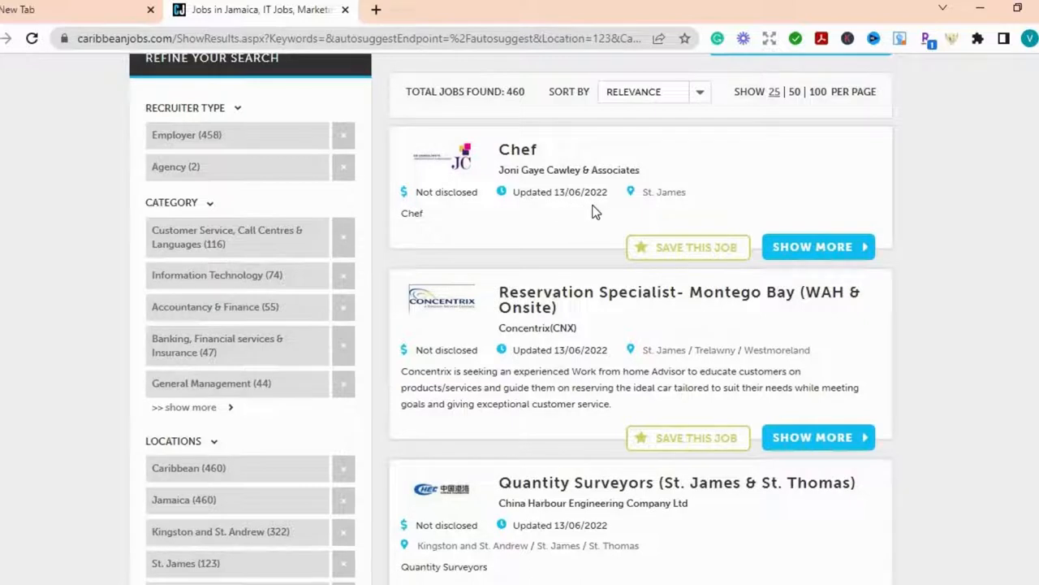
{"action": "mouse_move", "coordinate": [819, 187]}
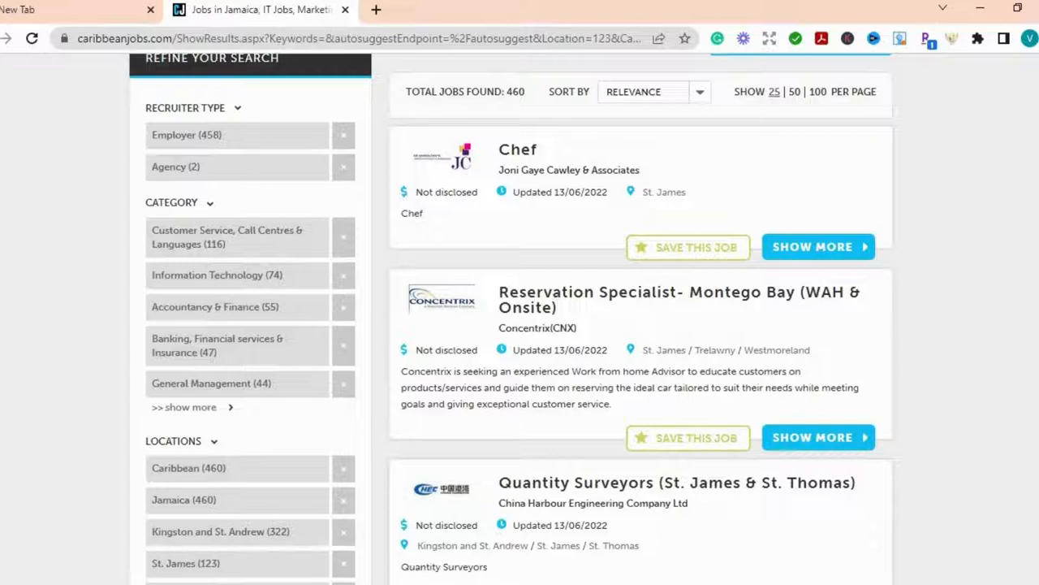
{"action": "scroll", "scroll_direction": "down", "scroll_amount": 3}
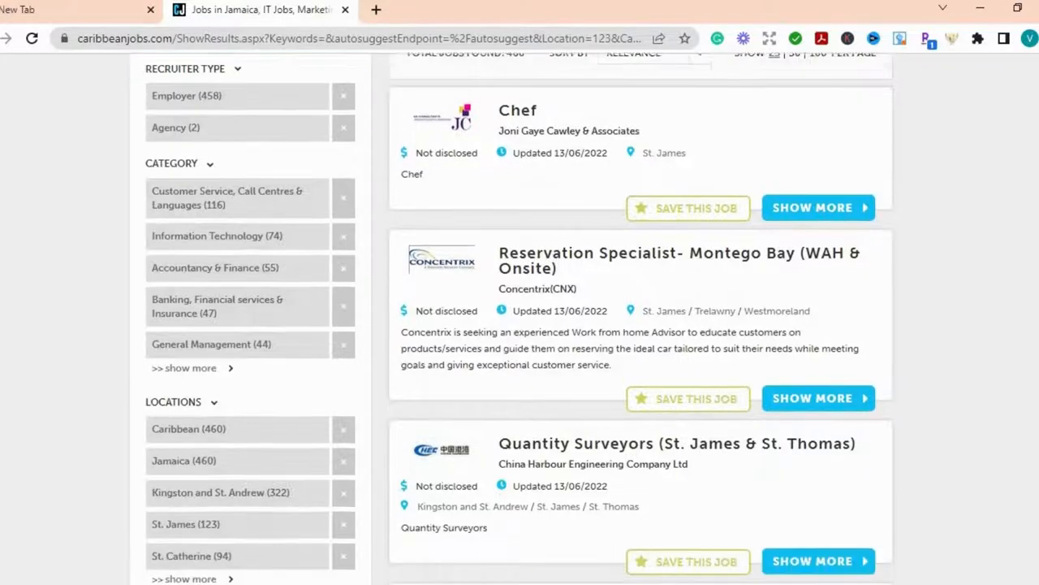
{"action": "scroll", "scroll_direction": "down", "scroll_amount": 3}
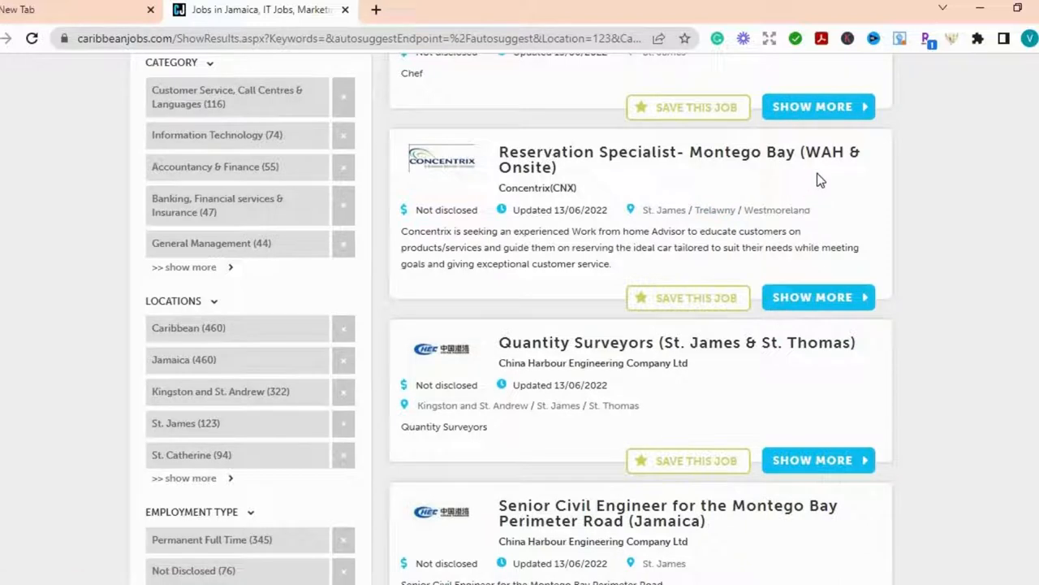
{"action": "mouse_move", "coordinate": [835, 177]}
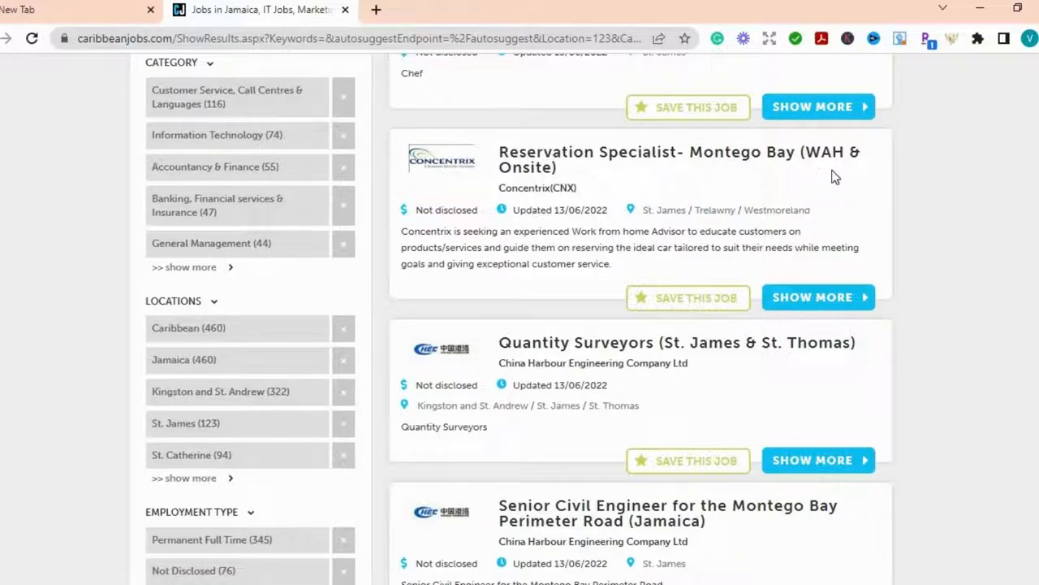
{"action": "mouse_move", "coordinate": [970, 138]}
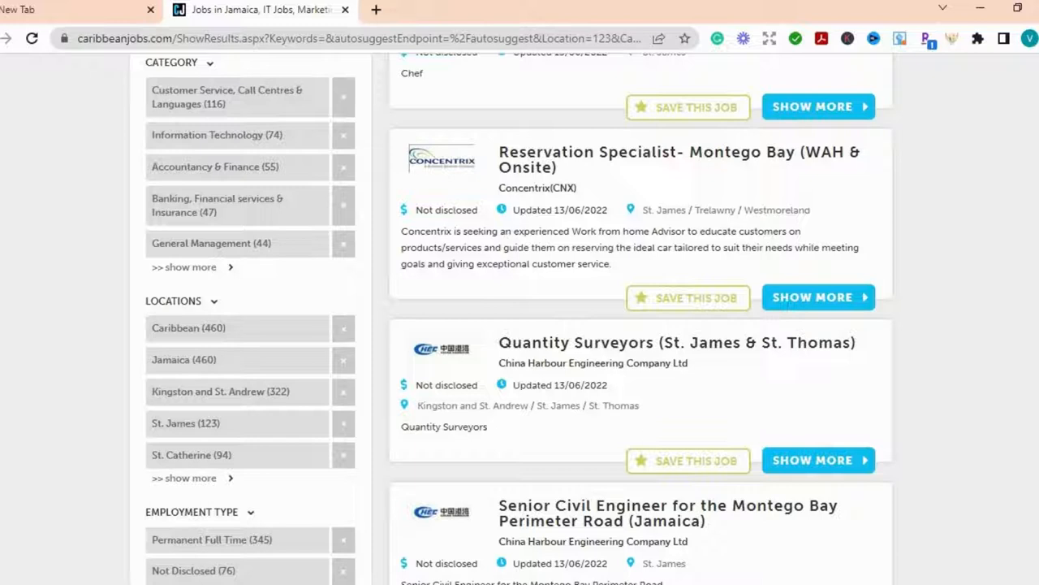
{"action": "scroll", "scroll_direction": "down", "scroll_amount": 3}
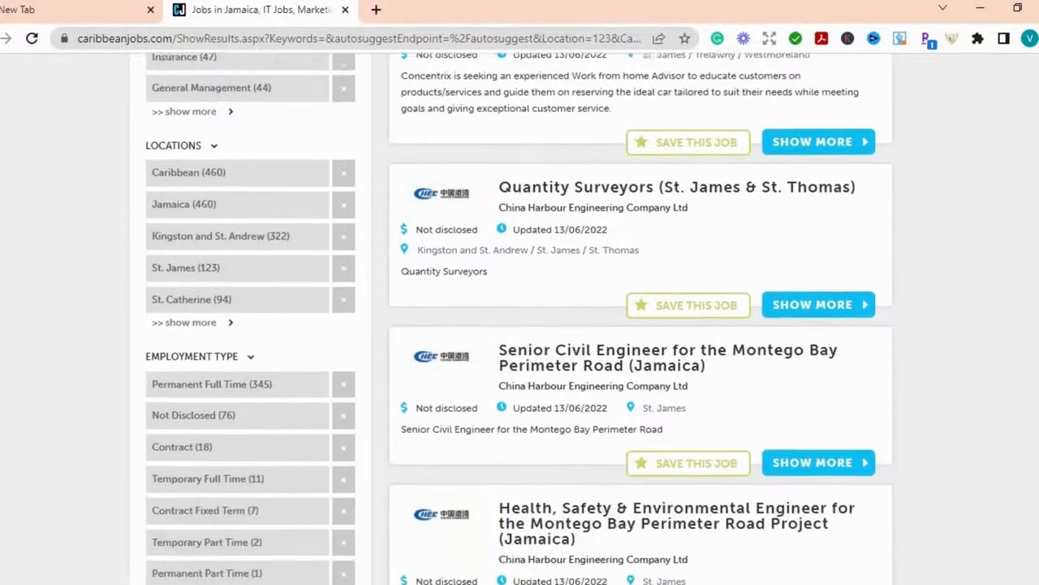
{"action": "scroll", "scroll_direction": "down", "scroll_amount": 3}
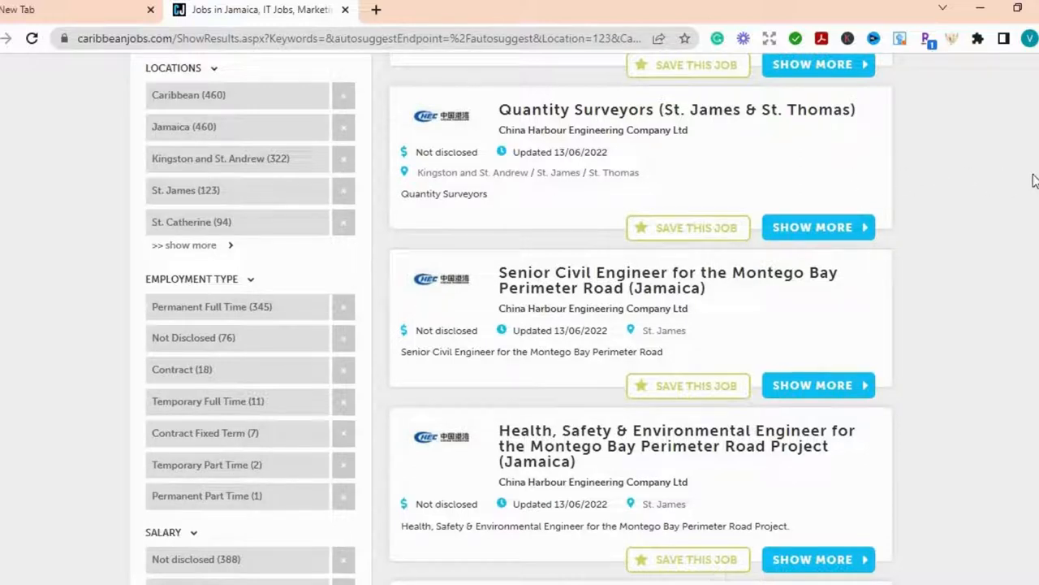
{"action": "scroll", "scroll_direction": "down", "scroll_amount": 3}
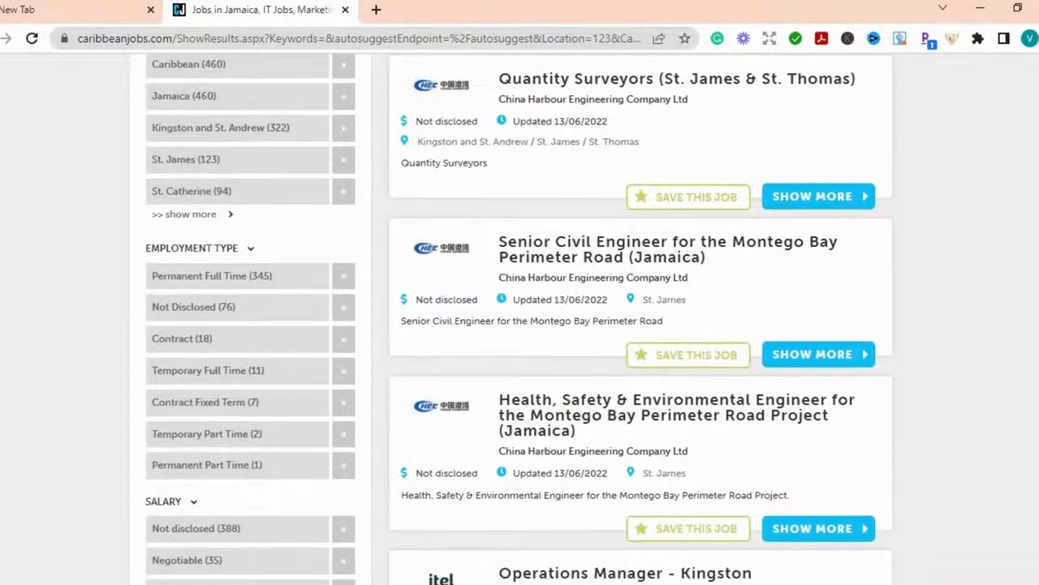
{"action": "scroll", "scroll_direction": "down", "scroll_amount": 3}
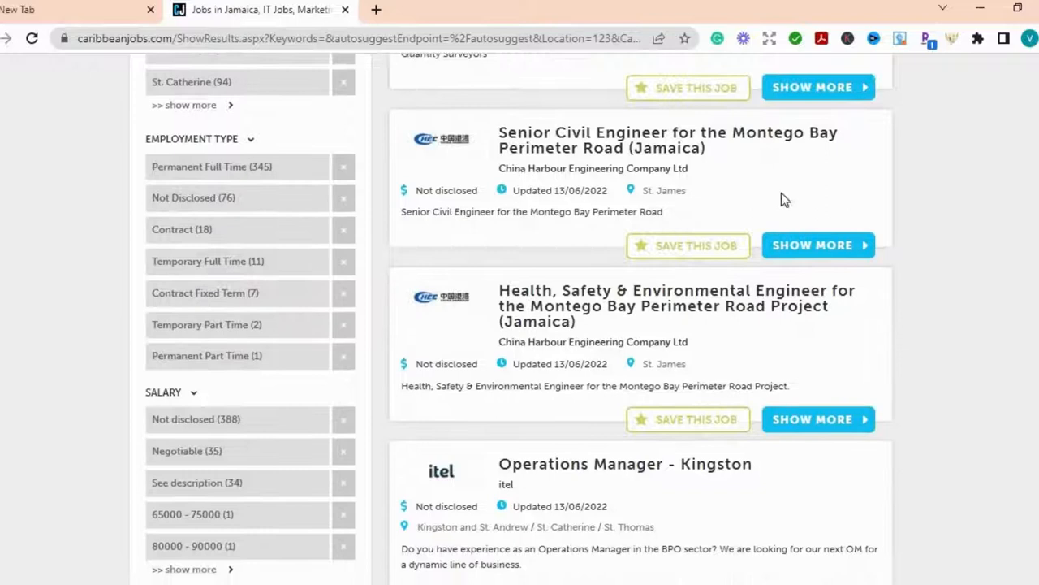
{"action": "mouse_move", "coordinate": [747, 197]}
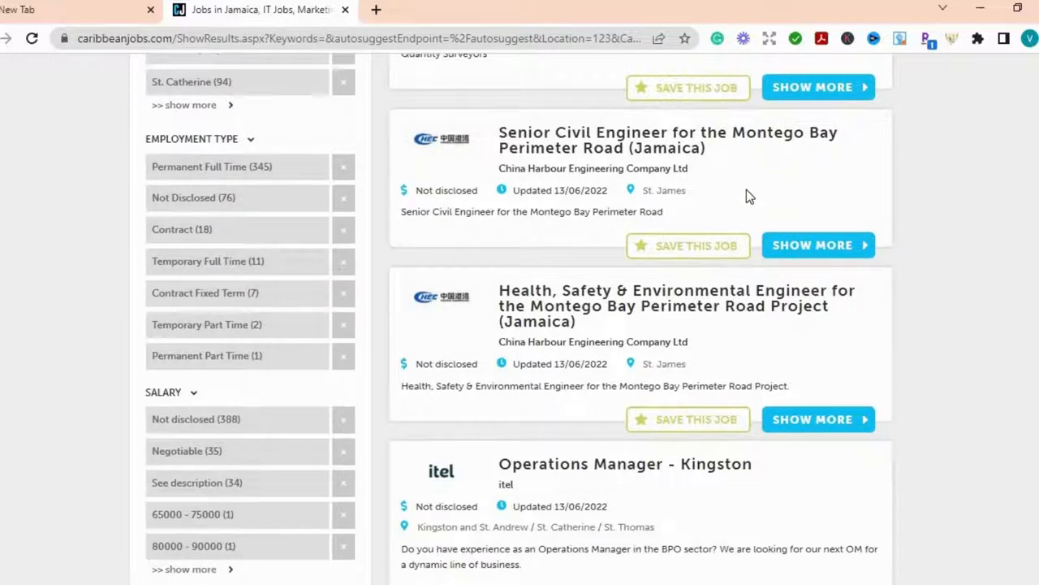
{"action": "mouse_move", "coordinate": [754, 197]}
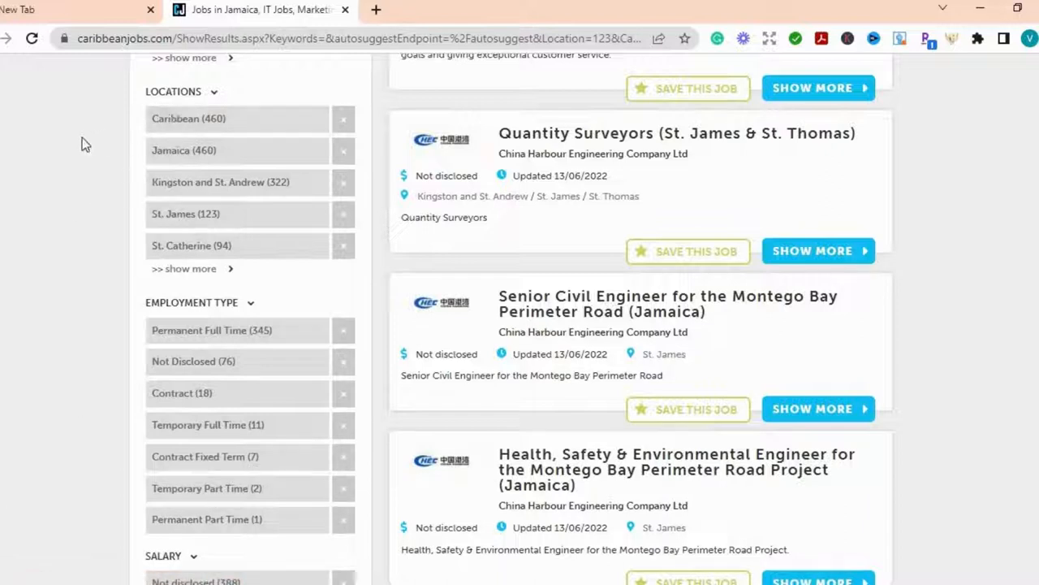
{"action": "mouse_move", "coordinate": [163, 163]}
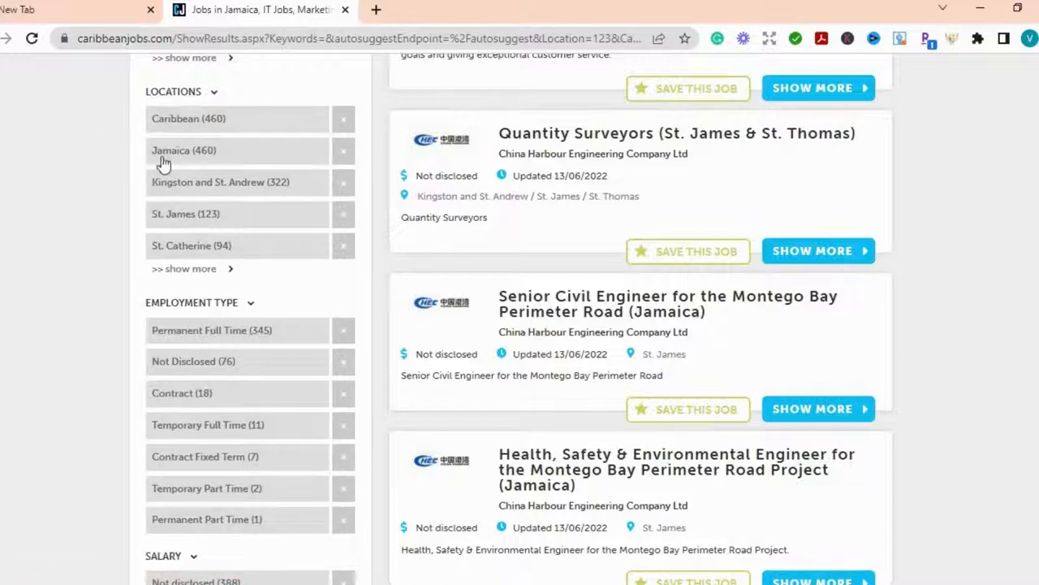
{"action": "mouse_move", "coordinate": [110, 268]}
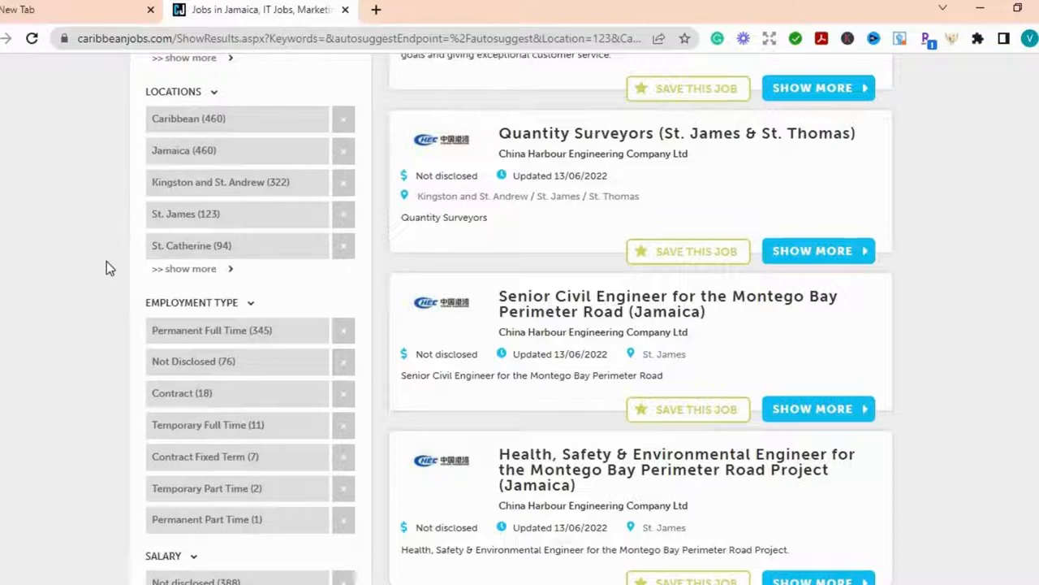
{"action": "mouse_move", "coordinate": [126, 403]}
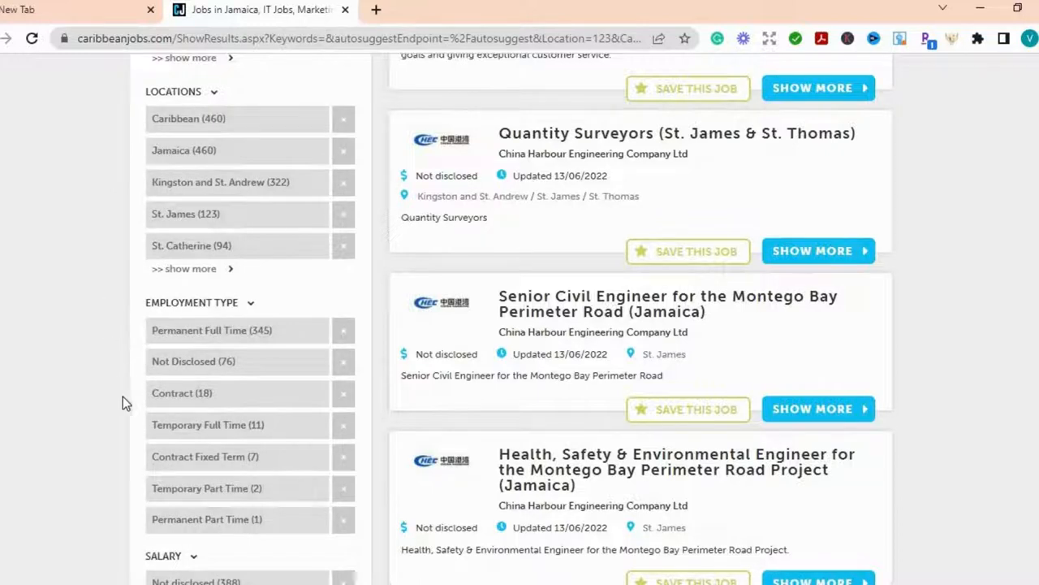
{"action": "mouse_move", "coordinate": [134, 353]}
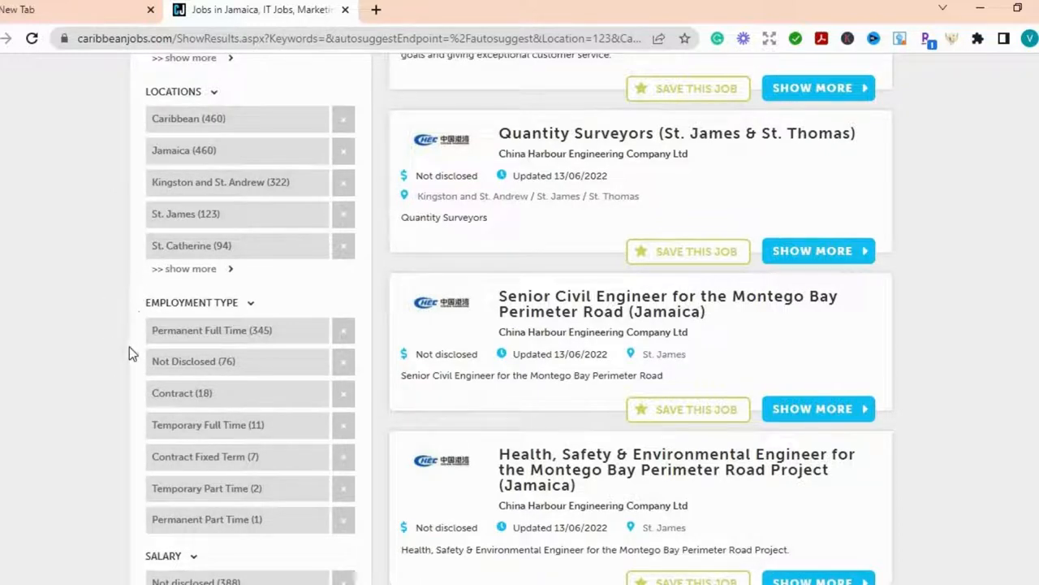
{"action": "mouse_move", "coordinate": [129, 429]}
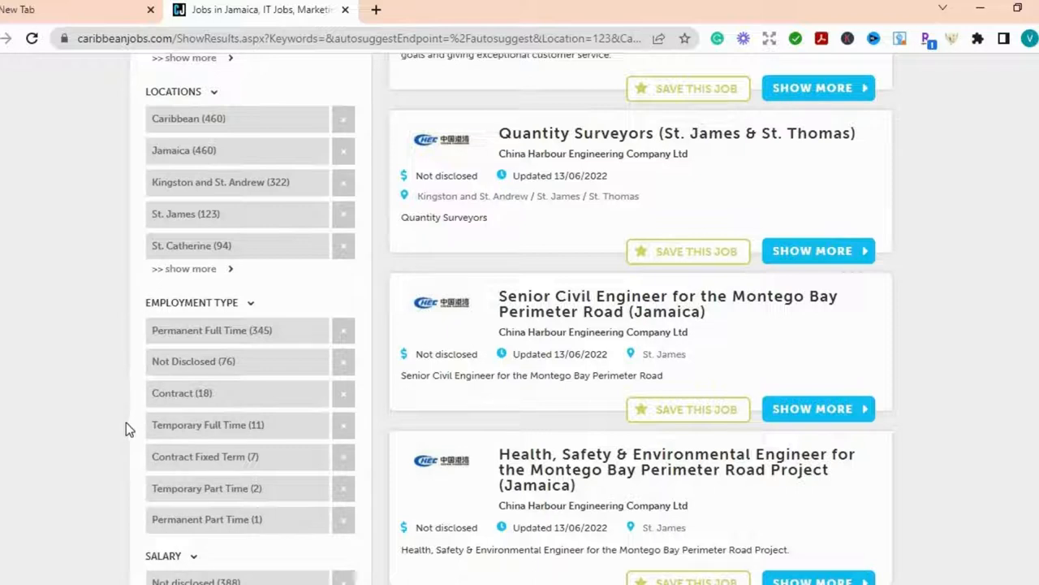
{"action": "mouse_move", "coordinate": [127, 457]}
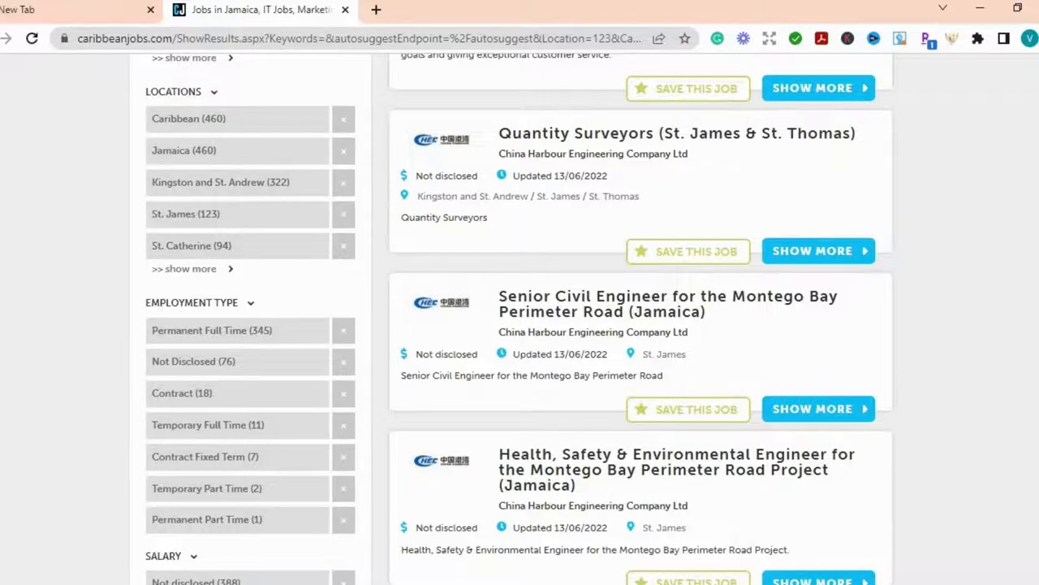
- Scroll page 1 down to Reservations and Sales Agent and the 19-page pagination links
{"action": "scroll", "scroll_direction": "down", "scroll_amount": 3}
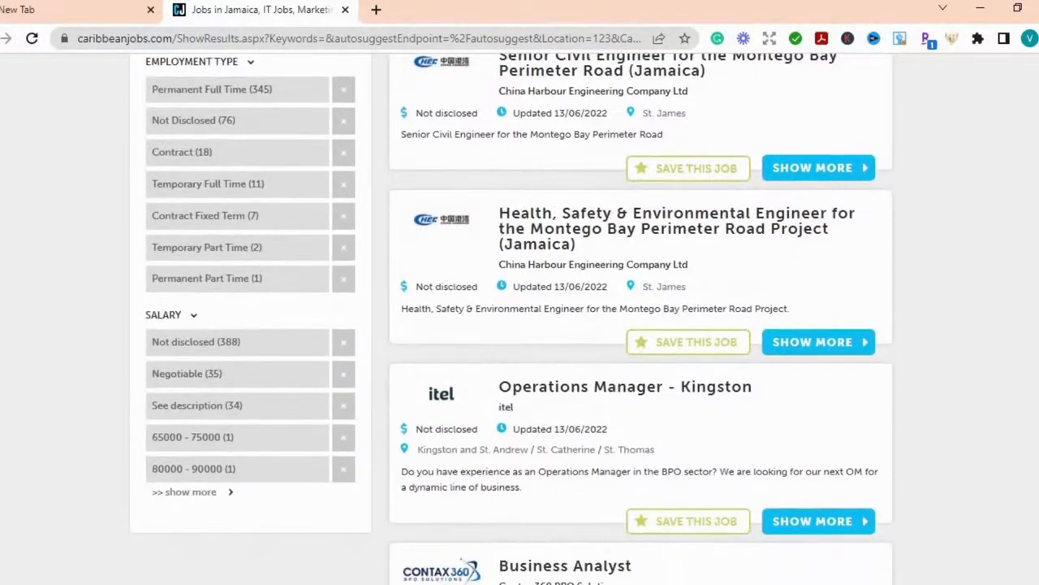
{"action": "scroll", "scroll_direction": "down", "scroll_amount": 3}
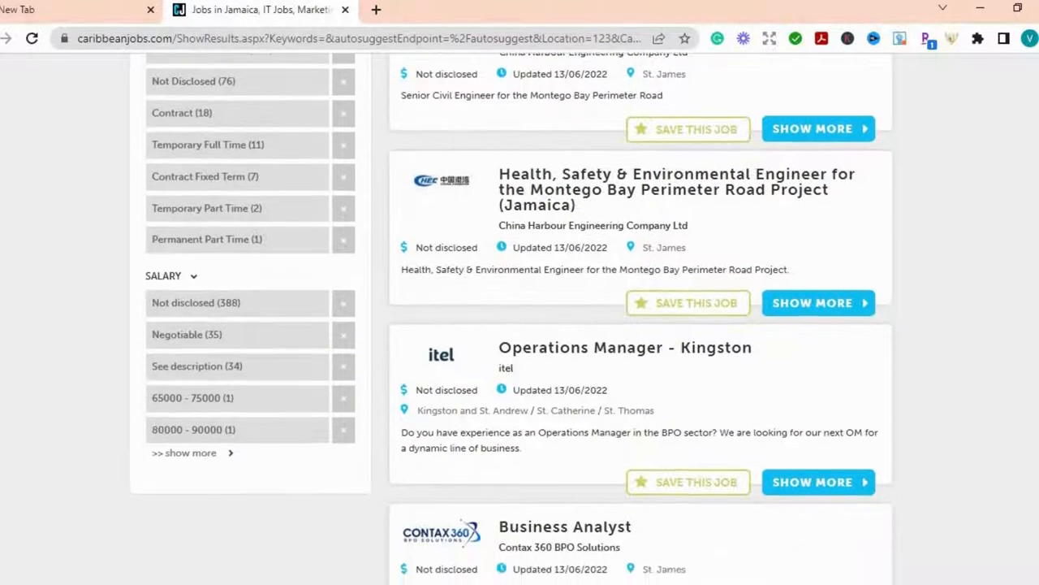
{"action": "scroll", "scroll_direction": "up", "scroll_amount": 3}
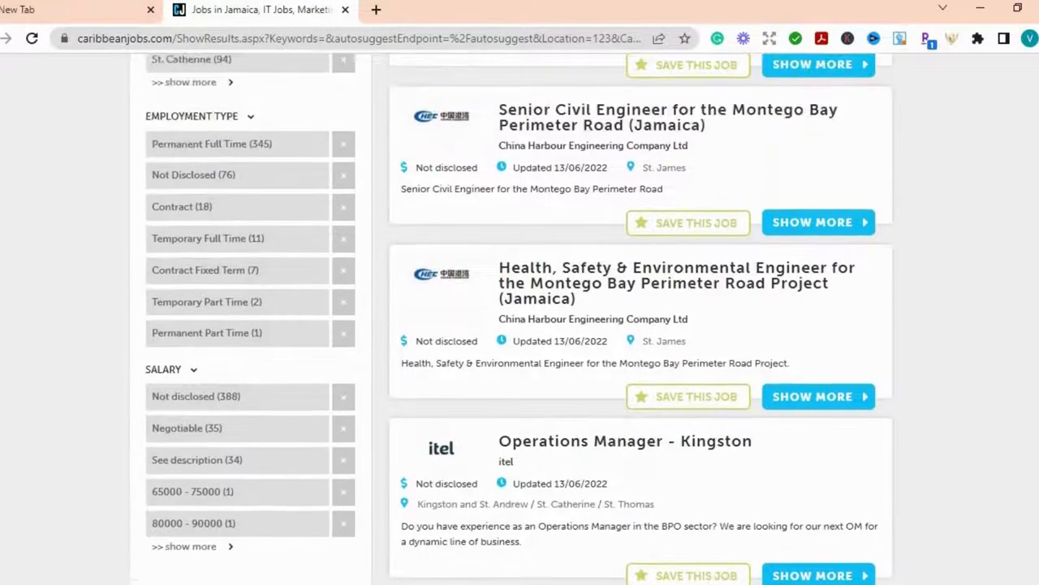
{"action": "scroll", "scroll_direction": "down", "scroll_amount": 3}
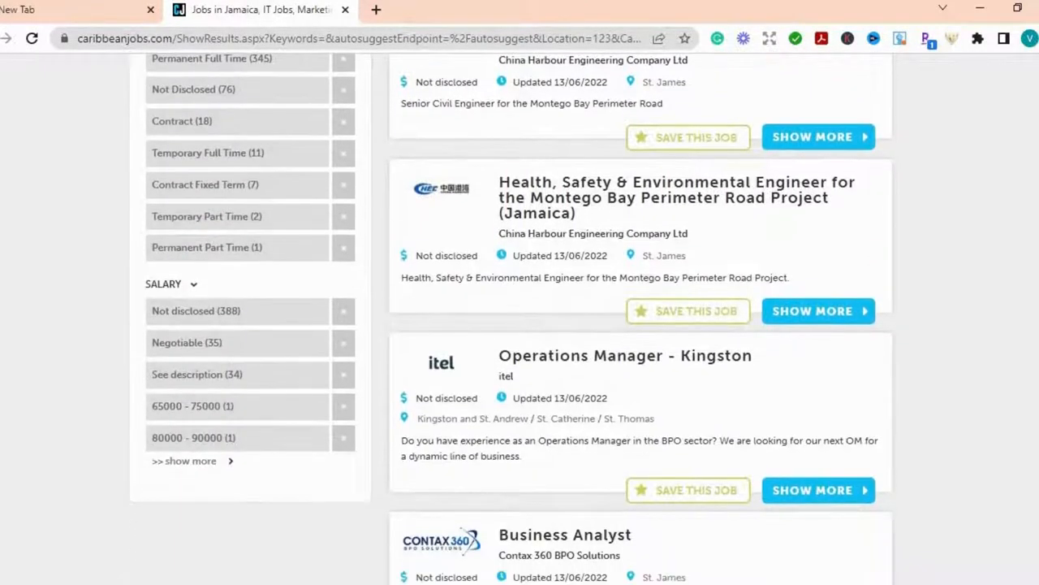
{"action": "scroll", "scroll_direction": "down", "scroll_amount": 3}
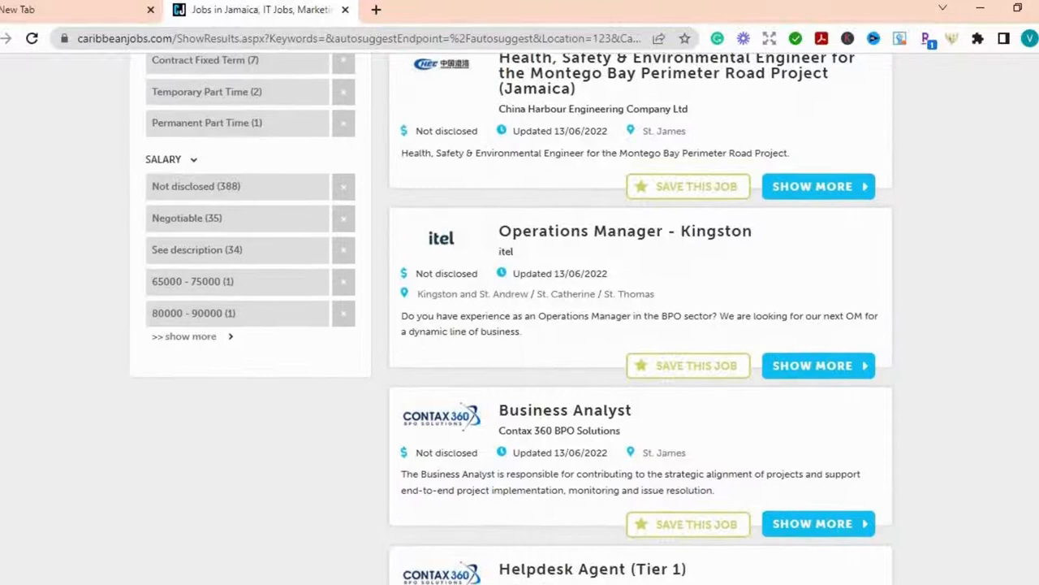
{"action": "scroll", "scroll_direction": "down", "scroll_amount": 3}
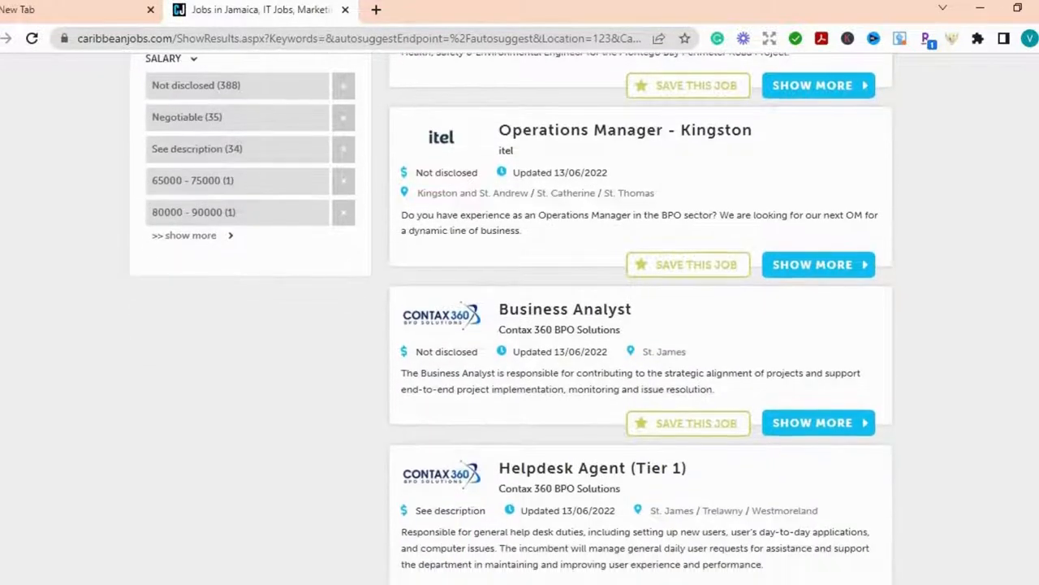
{"action": "scroll", "scroll_direction": "down", "scroll_amount": 3}
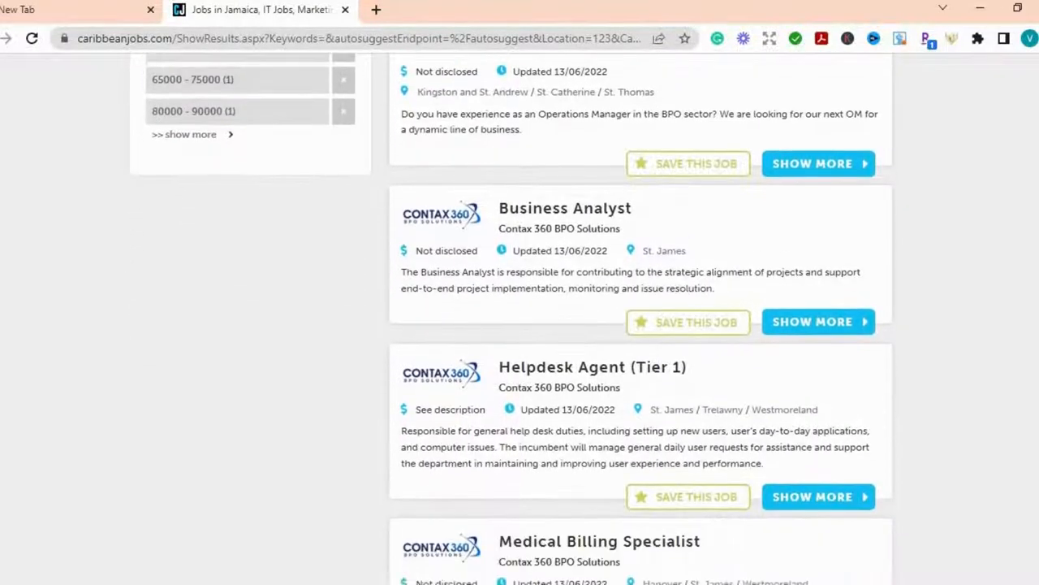
{"action": "scroll", "scroll_direction": "down", "scroll_amount": 3}
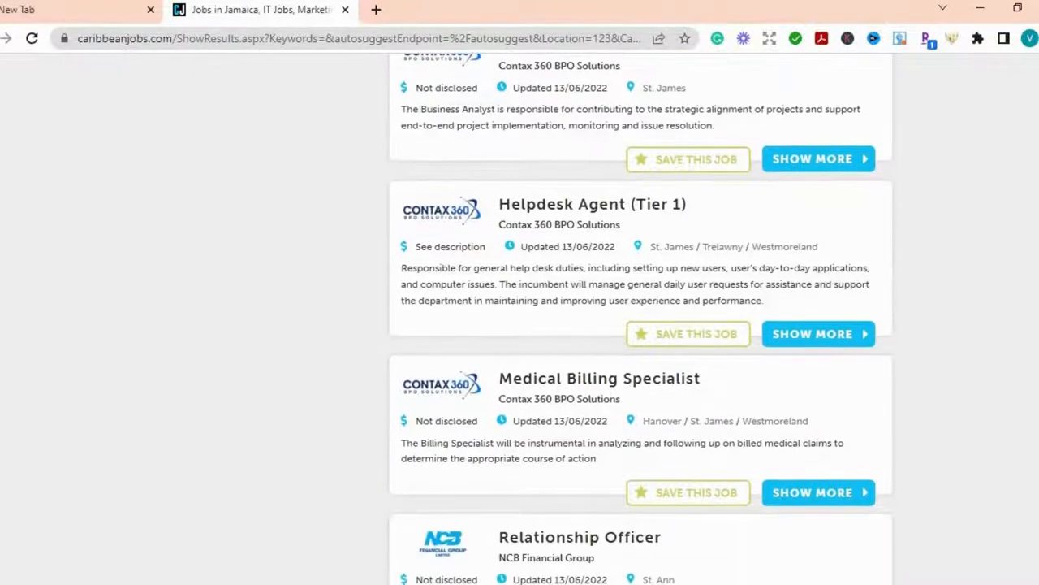
{"action": "scroll", "scroll_direction": "down", "scroll_amount": 3}
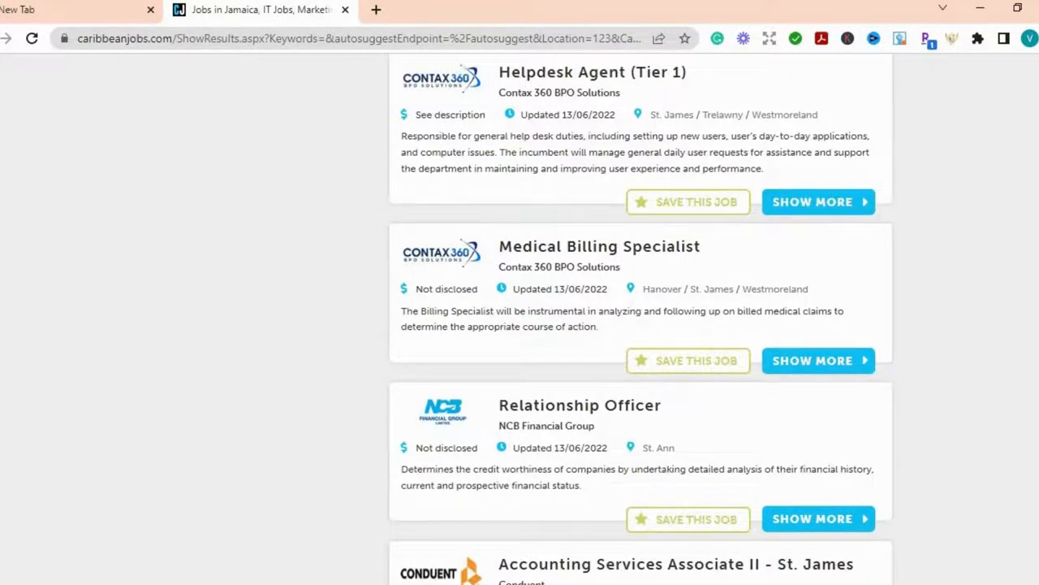
{"action": "scroll", "scroll_direction": "down", "scroll_amount": 3}
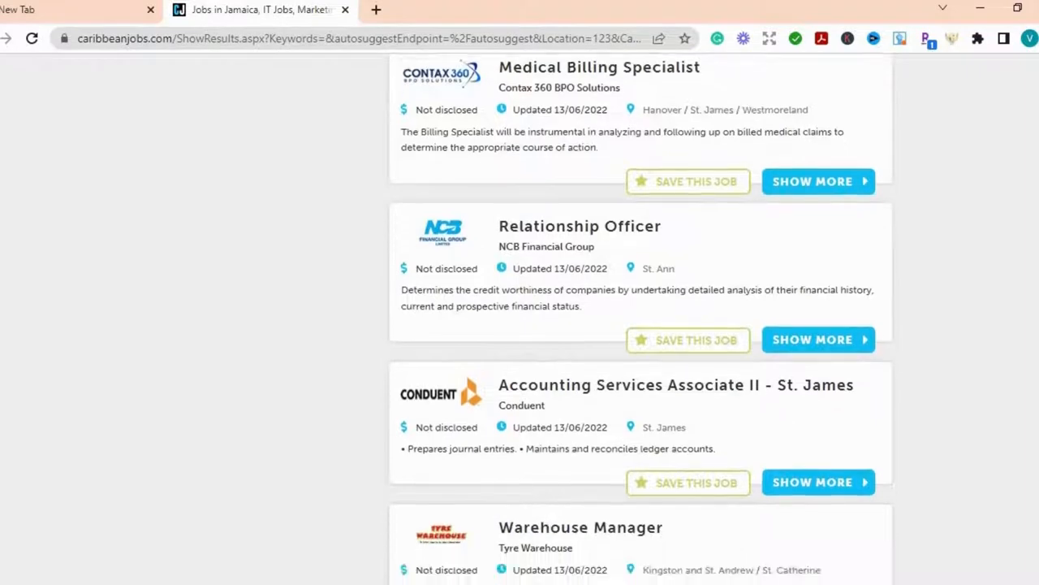
{"action": "scroll", "scroll_direction": "down", "scroll_amount": 3}
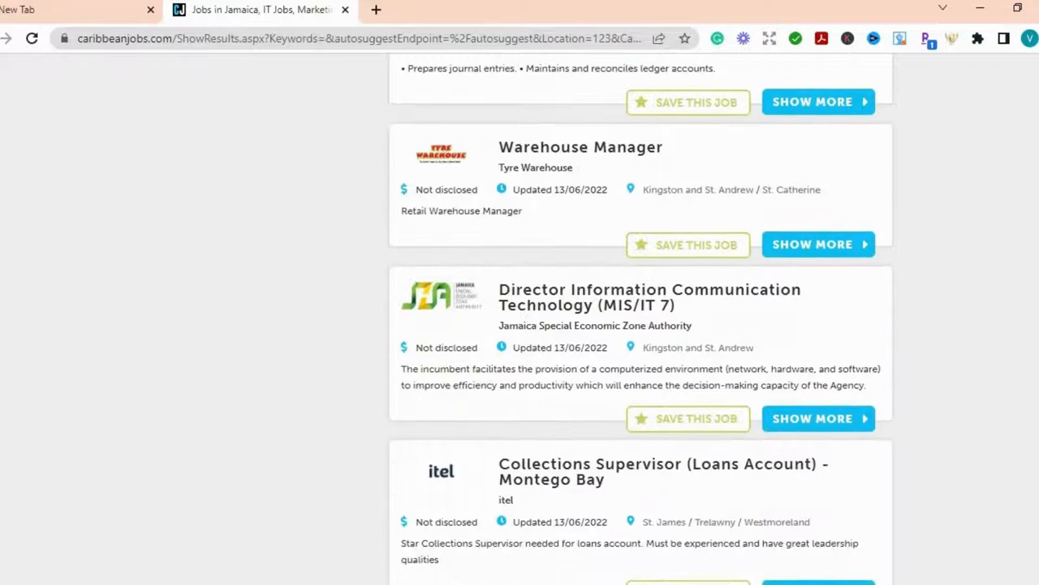
{"action": "scroll", "scroll_direction": "down", "scroll_amount": 3}
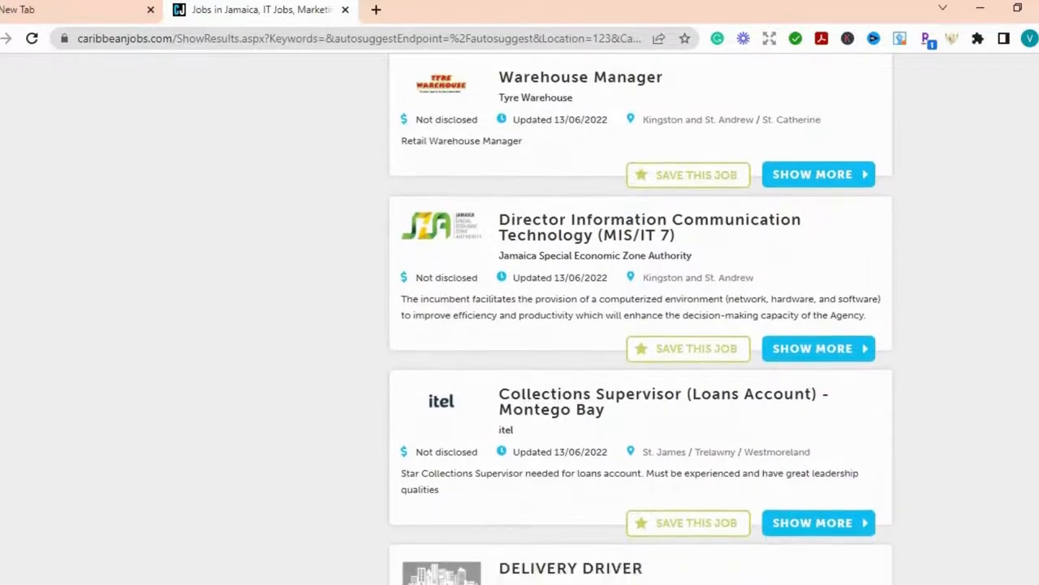
{"action": "scroll", "scroll_direction": "down", "scroll_amount": 3}
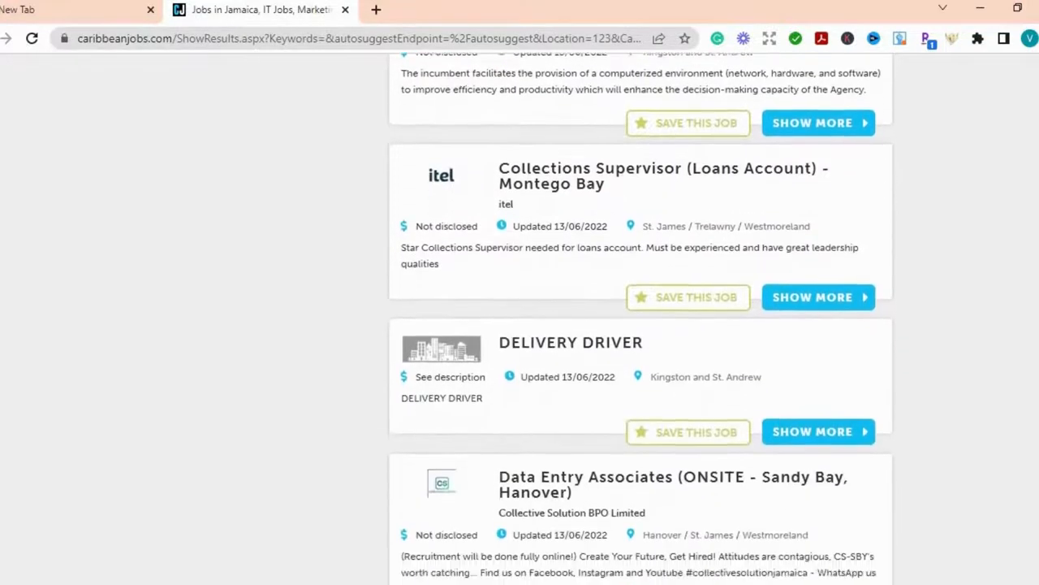
{"action": "scroll", "scroll_direction": "down", "scroll_amount": 3}
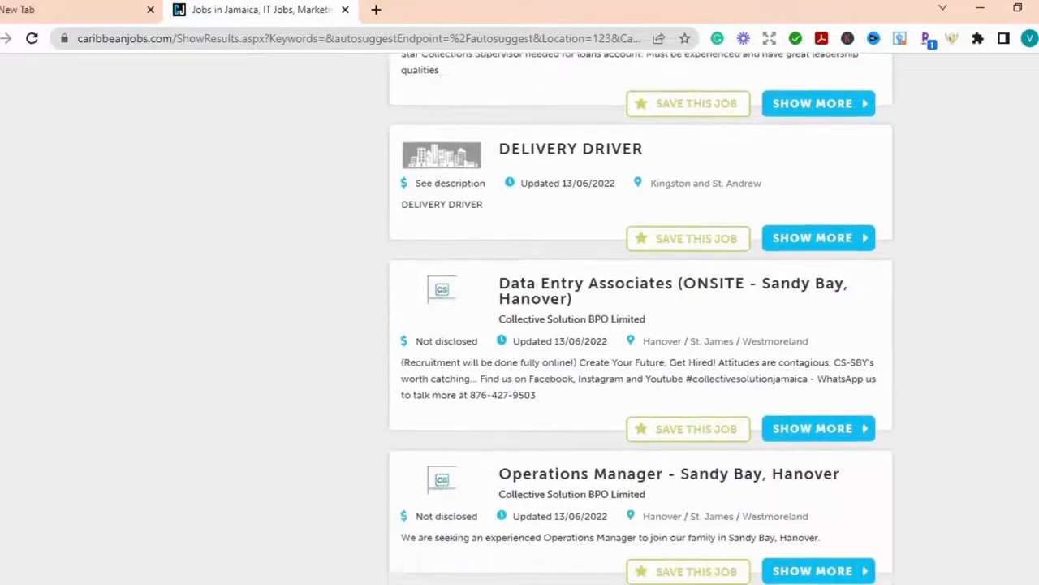
{"action": "scroll", "scroll_direction": "down", "scroll_amount": 3}
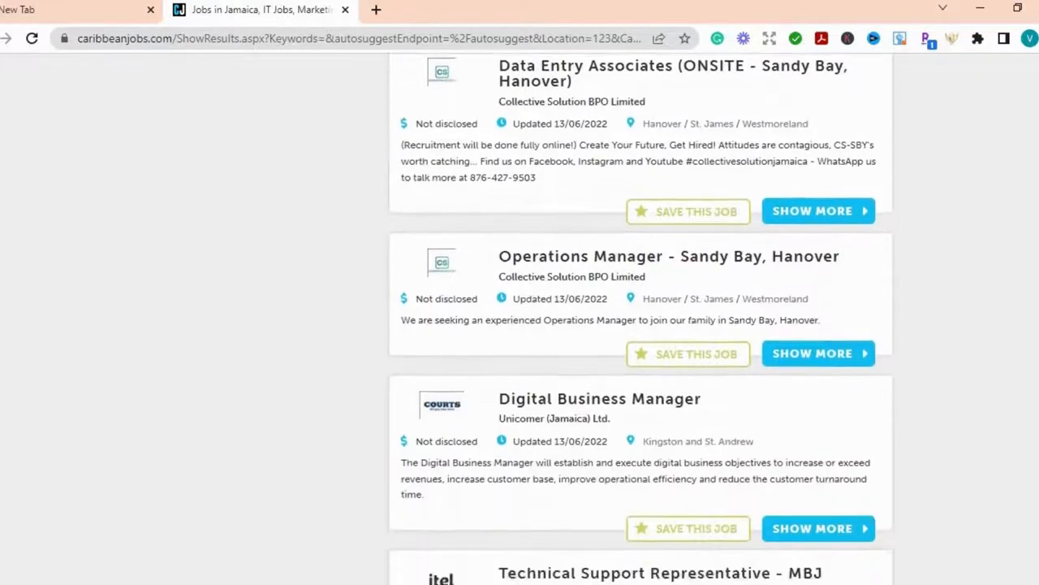
{"action": "scroll", "scroll_direction": "down", "scroll_amount": 3}
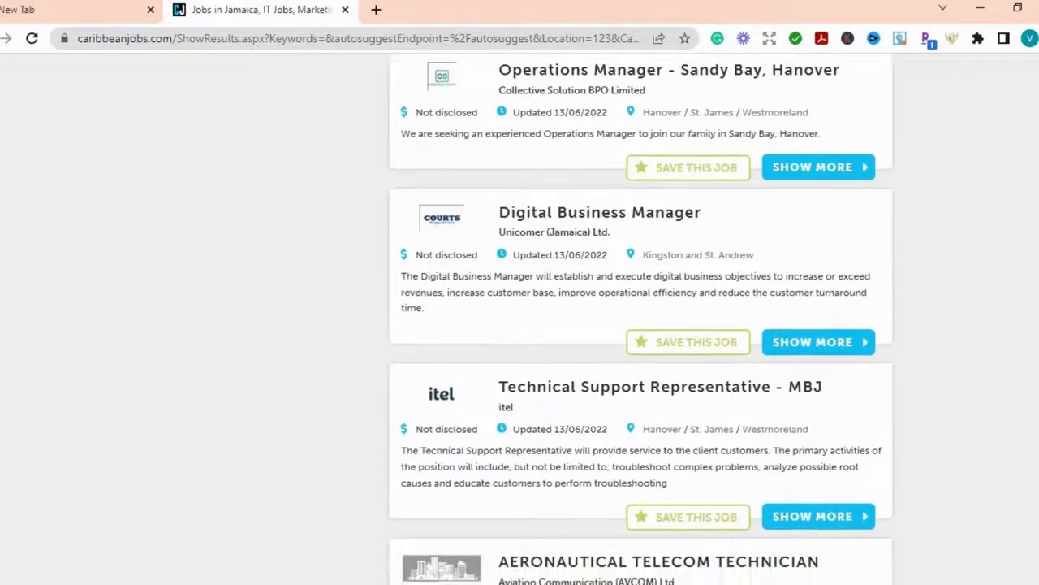
{"action": "scroll", "scroll_direction": "down", "scroll_amount": 3}
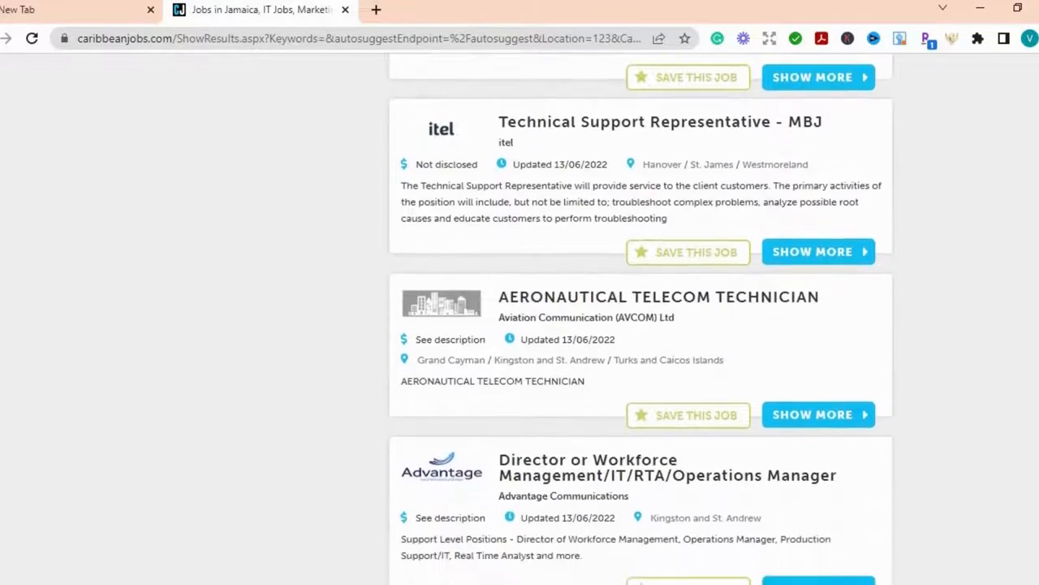
{"action": "scroll", "scroll_direction": "down", "scroll_amount": 3}
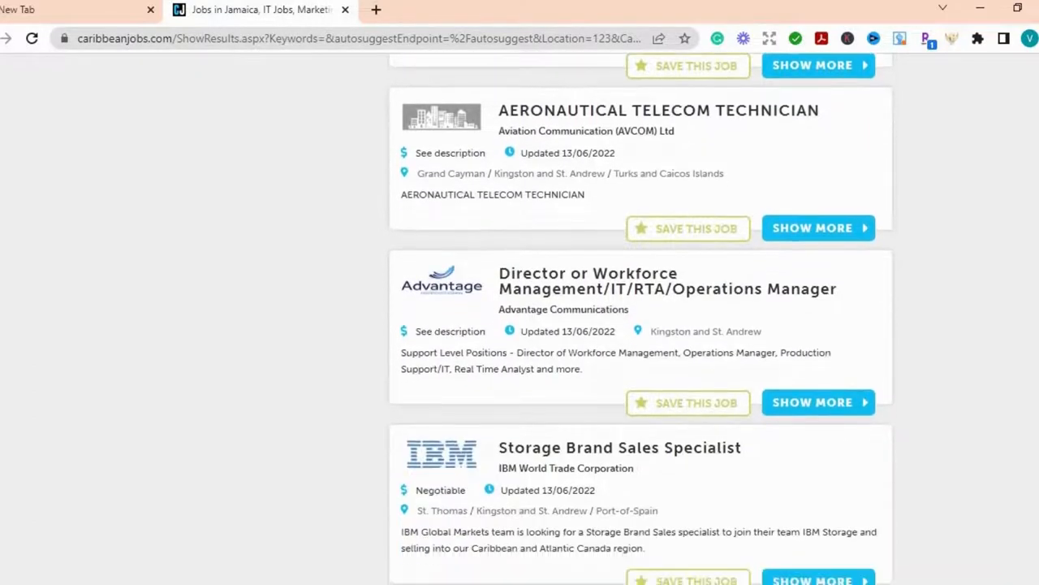
{"action": "scroll", "scroll_direction": "down", "scroll_amount": 3}
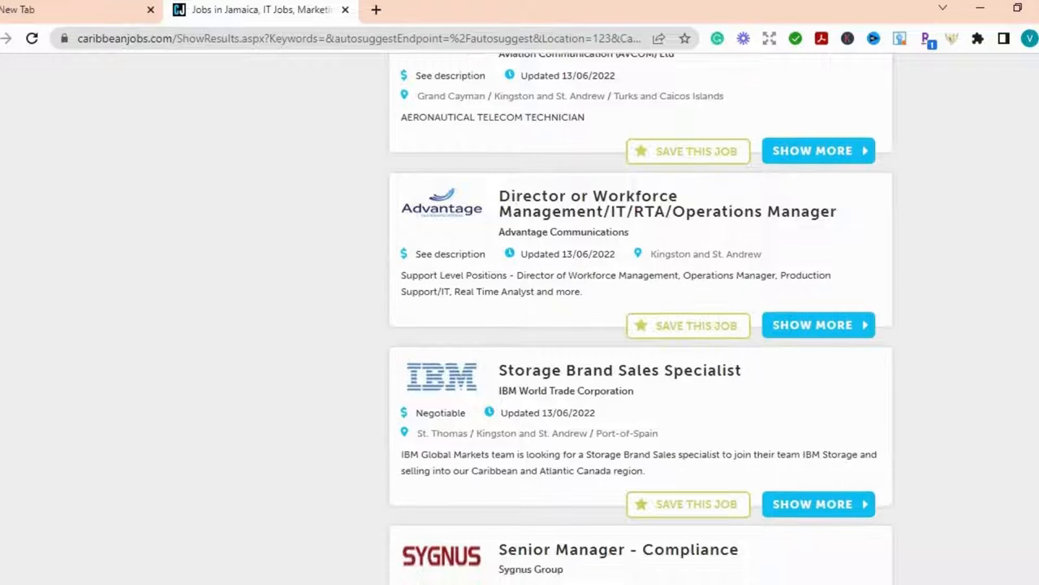
{"action": "scroll", "scroll_direction": "down", "scroll_amount": 3}
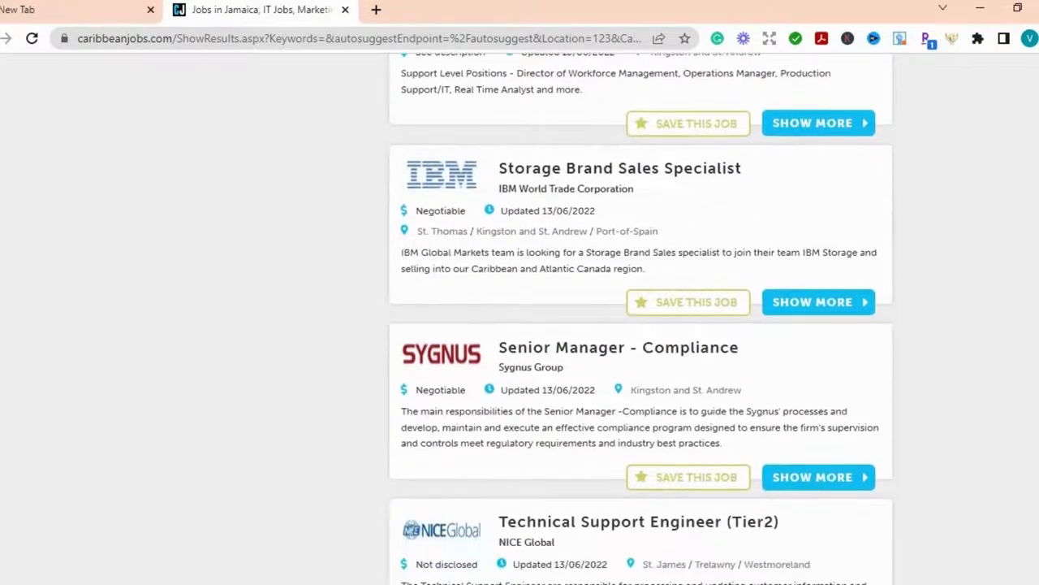
{"action": "scroll", "scroll_direction": "down", "scroll_amount": 3}
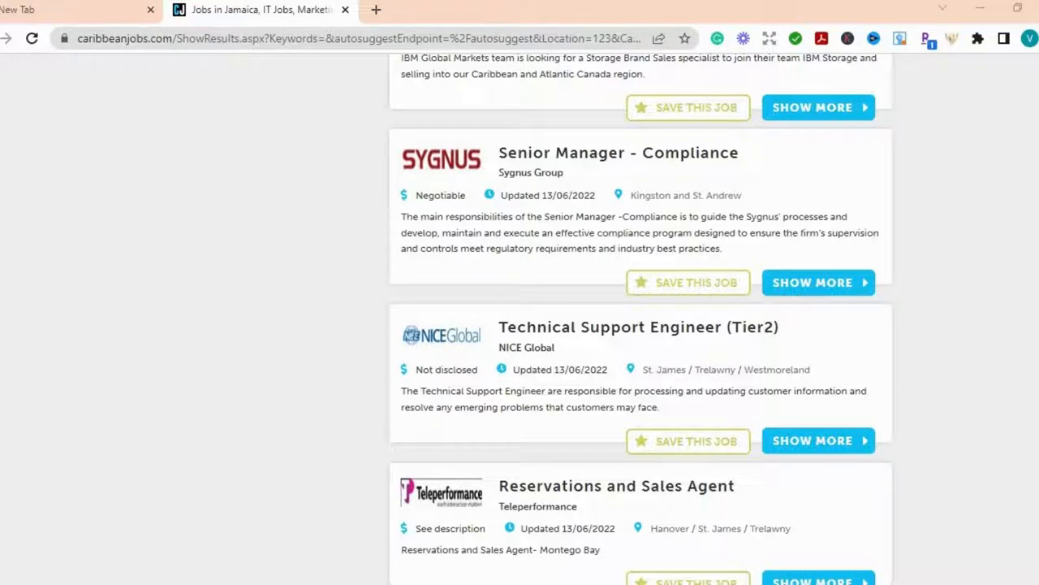
{"action": "scroll", "scroll_direction": "down", "scroll_amount": 3}
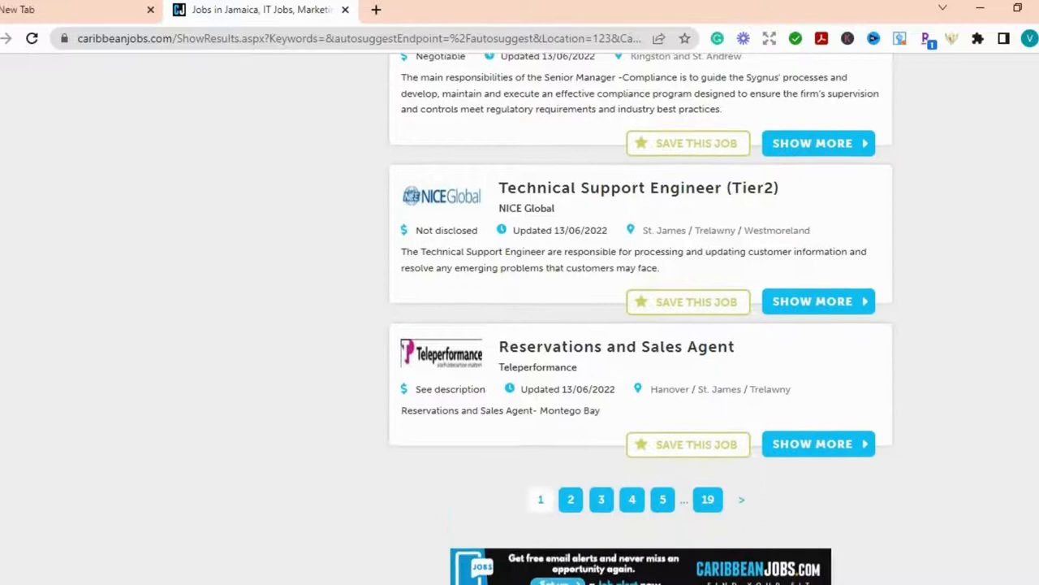
{"action": "scroll", "scroll_direction": "down", "scroll_amount": 3}
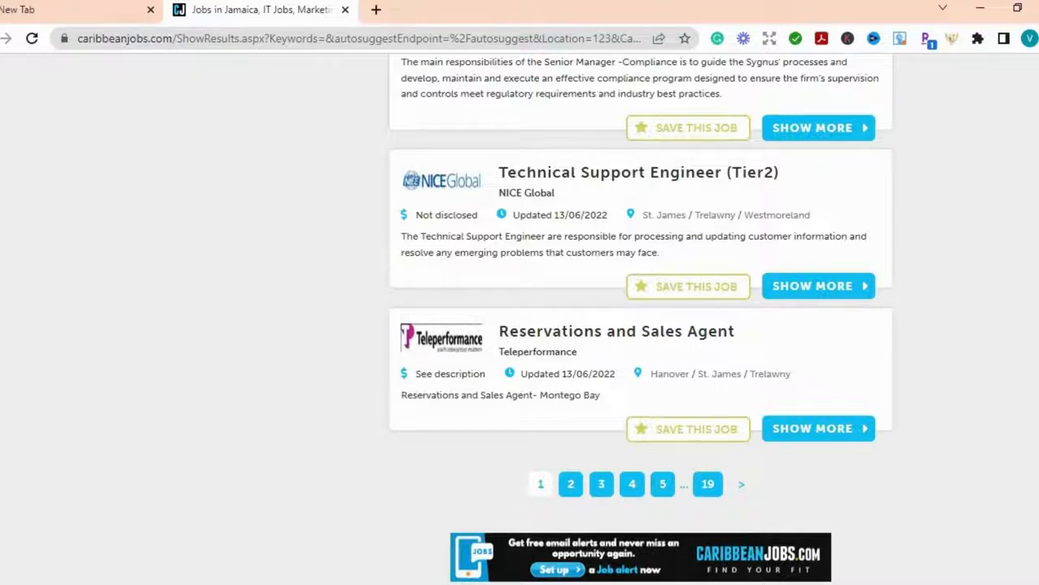
{"action": "mouse_move", "coordinate": [576, 473]}
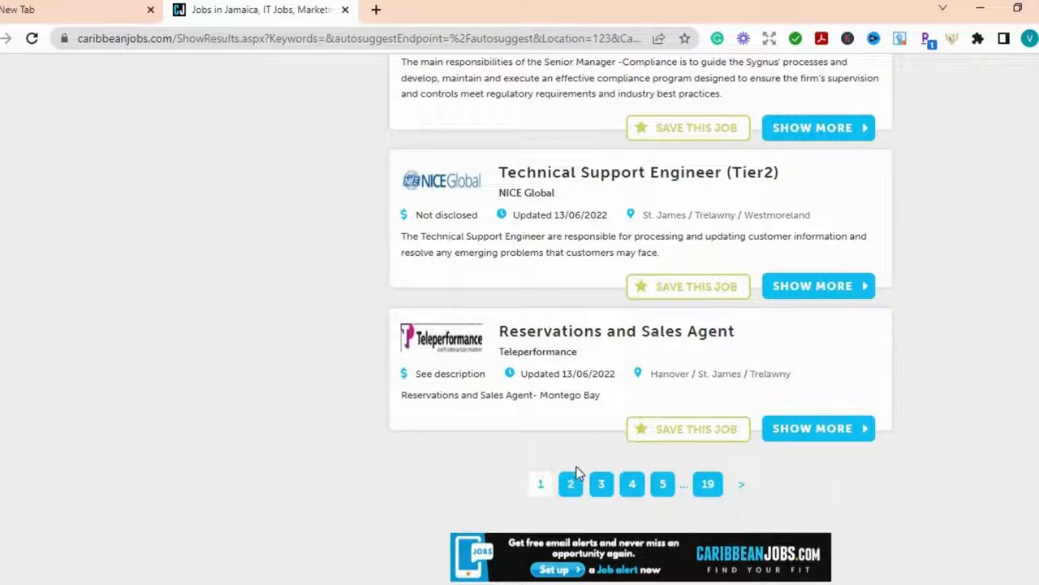
- Open results page 2, starting from the Claims Associate listing
{"action": "left_click", "coordinate": [570, 483]}
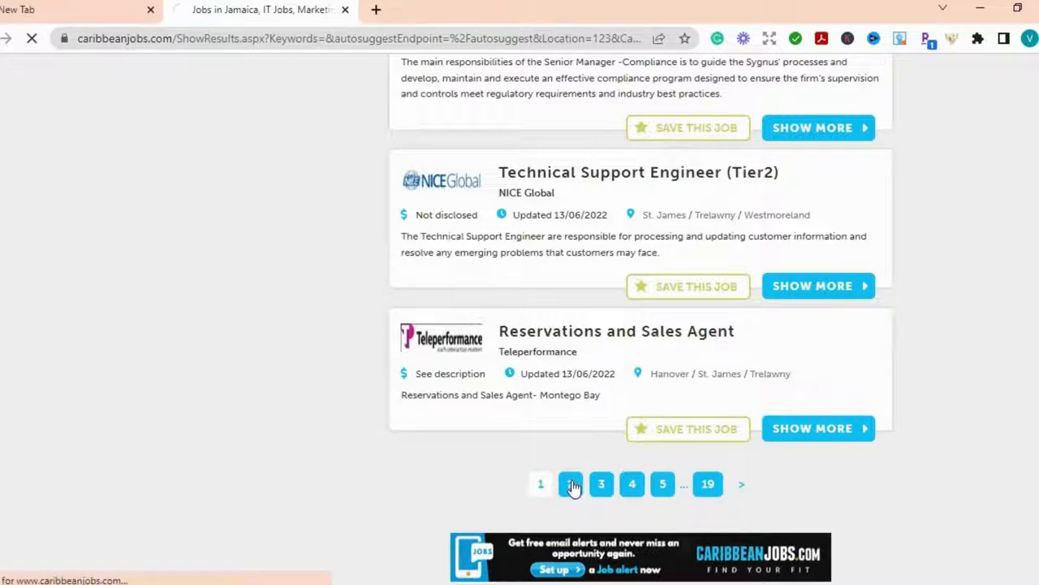
{"action": "left_click", "coordinate": [570, 483]}
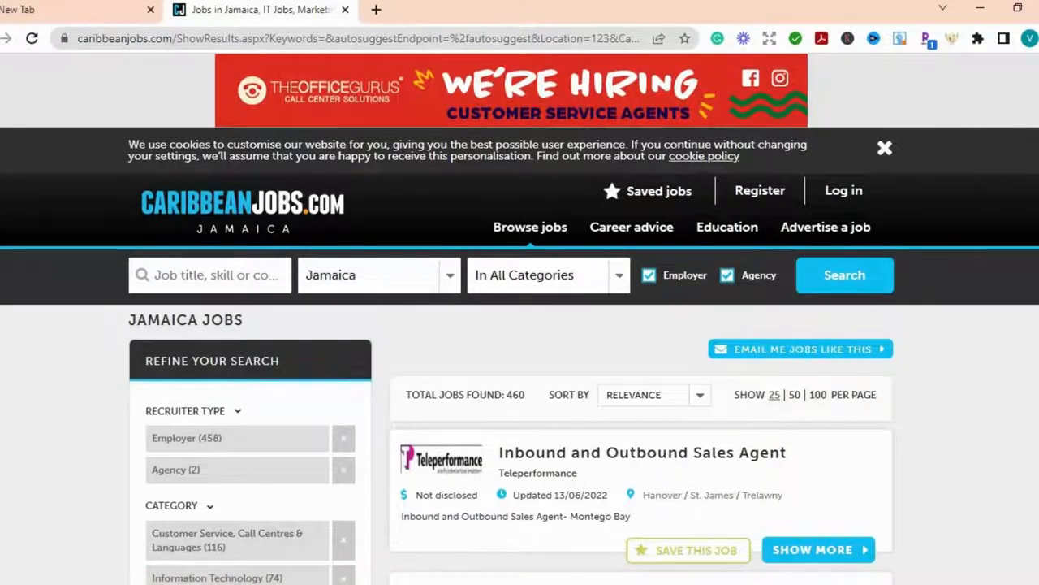
{"action": "scroll", "scroll_direction": "down", "scroll_amount": 3}
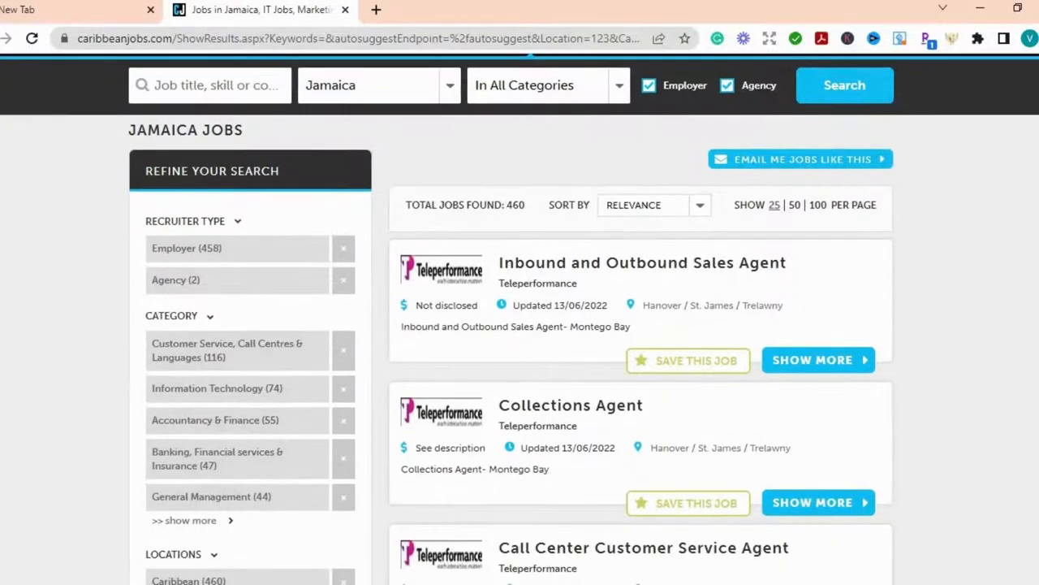
{"action": "scroll", "scroll_direction": "down", "scroll_amount": 3}
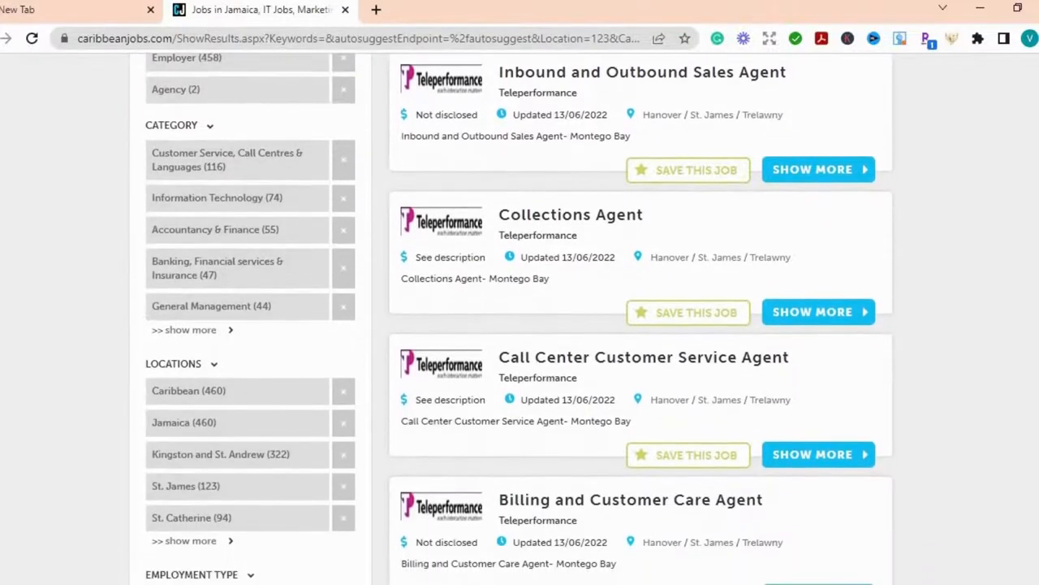
- Scroll page 2 down to Telecommunications Advisor Kingston and Inbound Sales Associate
{"action": "scroll", "scroll_direction": "down", "scroll_amount": 3}
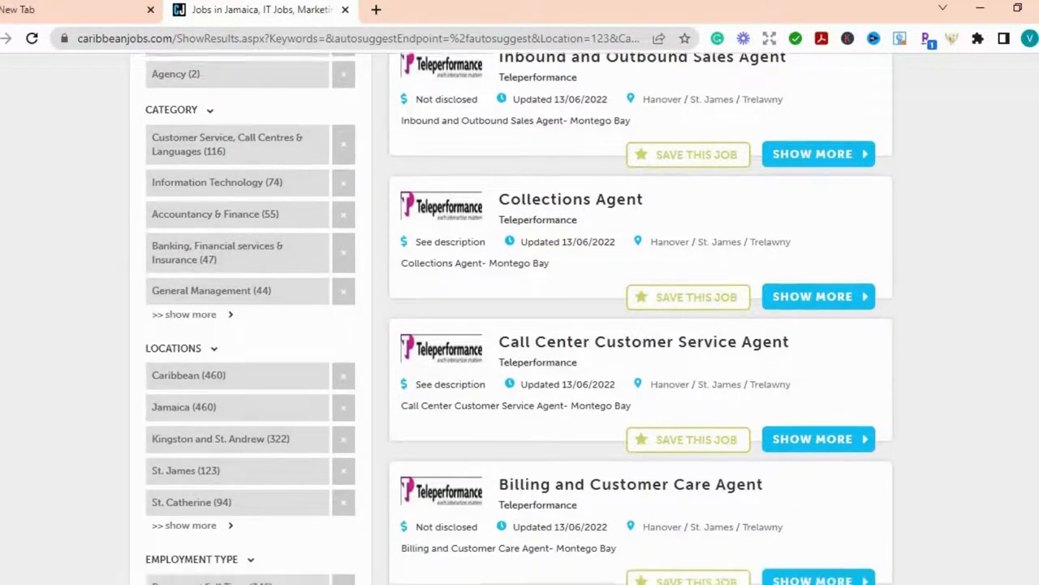
{"action": "scroll", "scroll_direction": "down", "scroll_amount": 3}
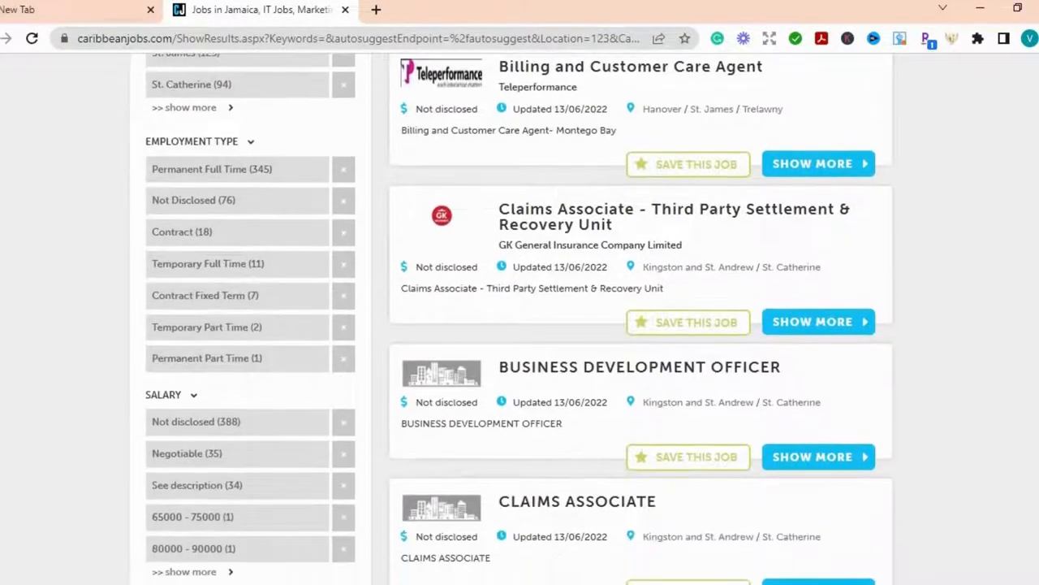
{"action": "scroll", "scroll_direction": "down", "scroll_amount": 3}
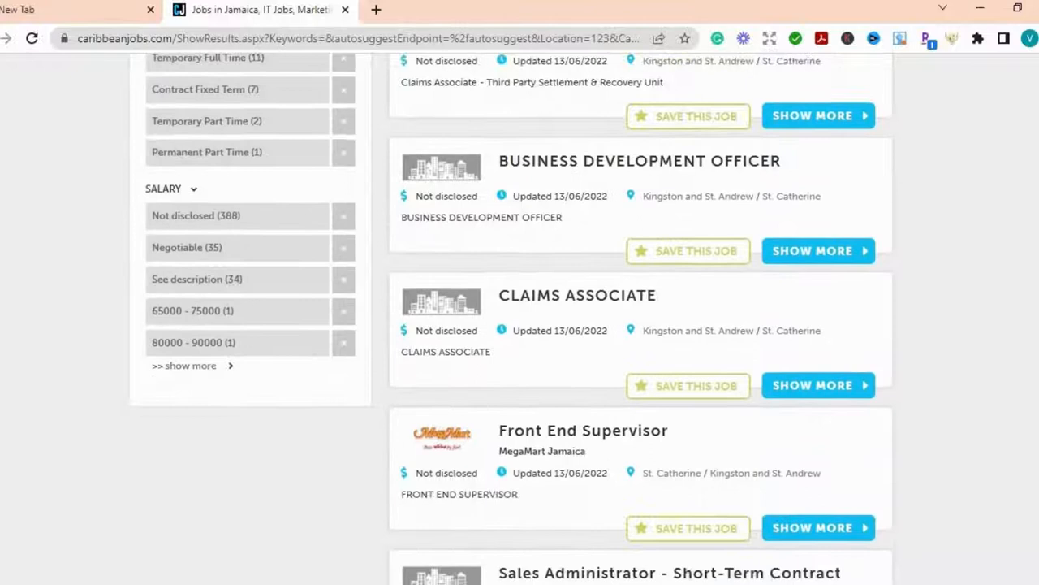
{"action": "scroll", "scroll_direction": "down", "scroll_amount": 3}
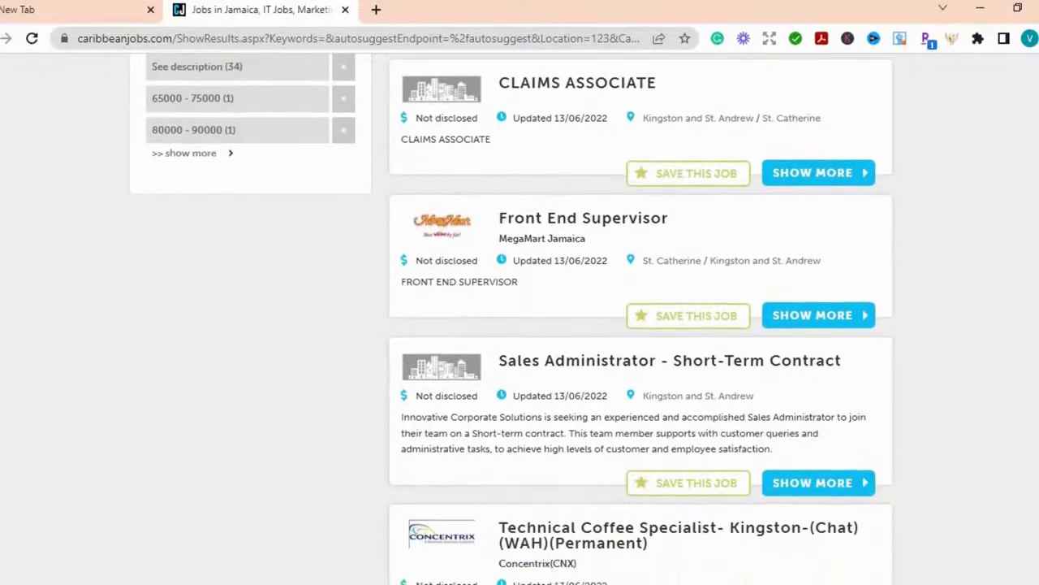
{"action": "scroll", "scroll_direction": "down", "scroll_amount": 3}
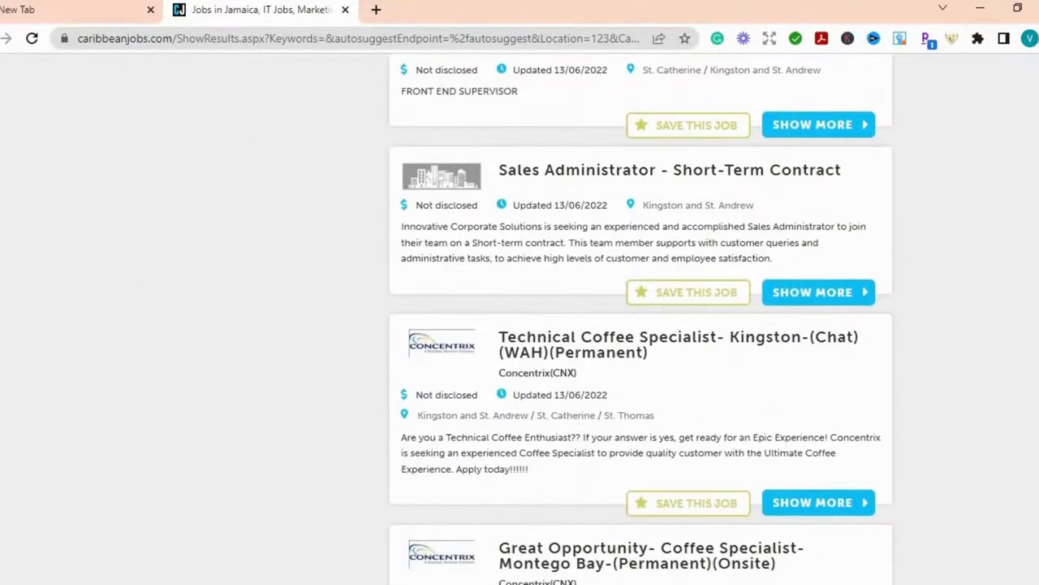
{"action": "scroll", "scroll_direction": "down", "scroll_amount": 3}
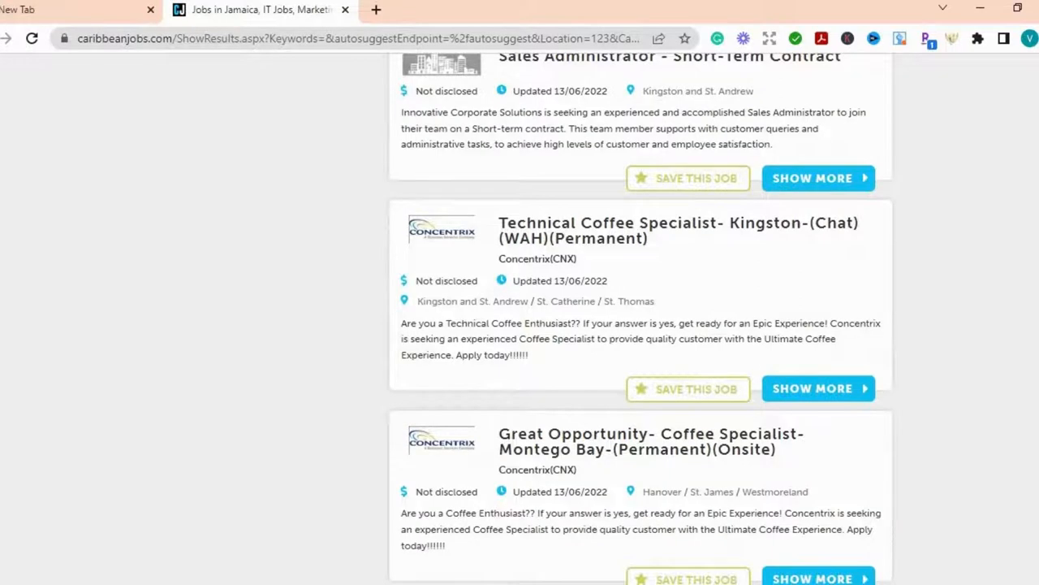
{"action": "scroll", "scroll_direction": "down", "scroll_amount": 3}
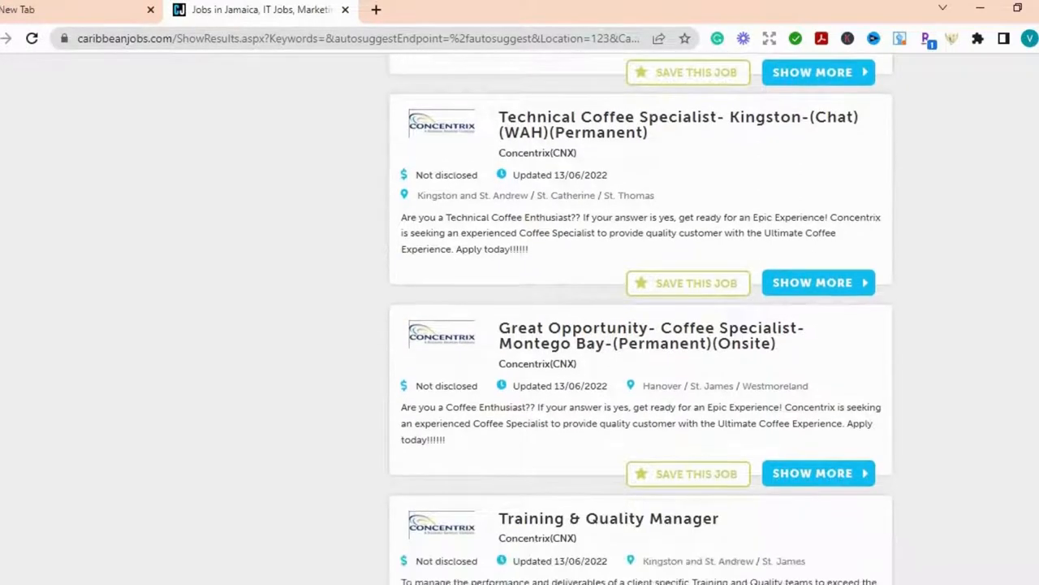
{"action": "scroll", "scroll_direction": "down", "scroll_amount": 3}
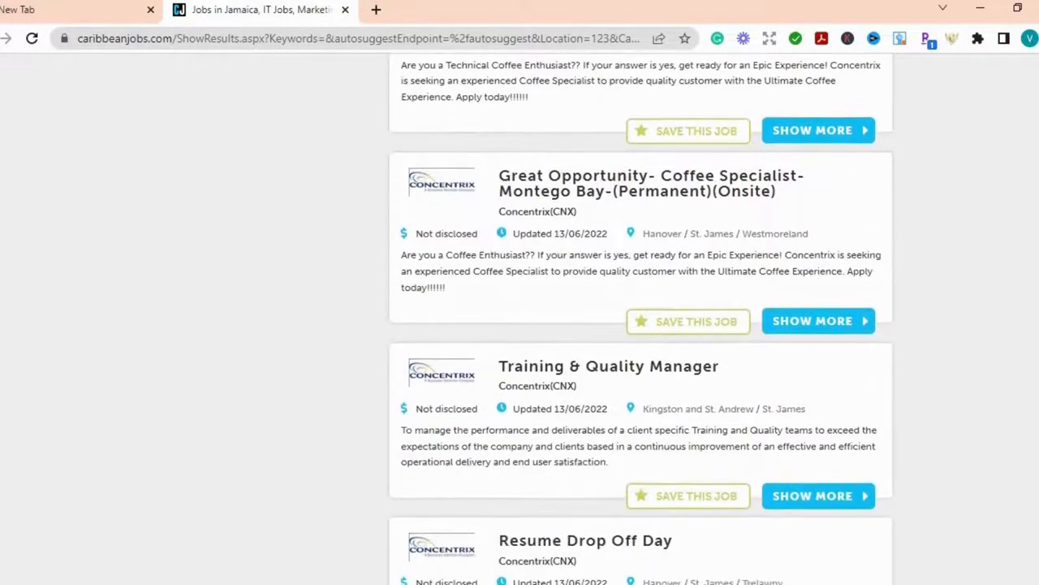
{"action": "scroll", "scroll_direction": "down", "scroll_amount": 3}
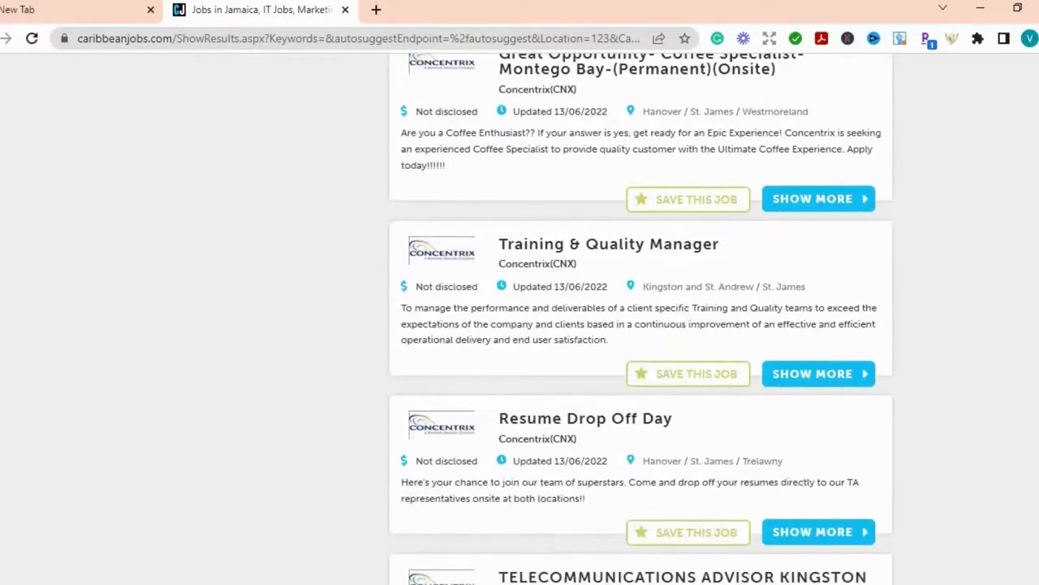
{"action": "scroll", "scroll_direction": "down", "scroll_amount": 3}
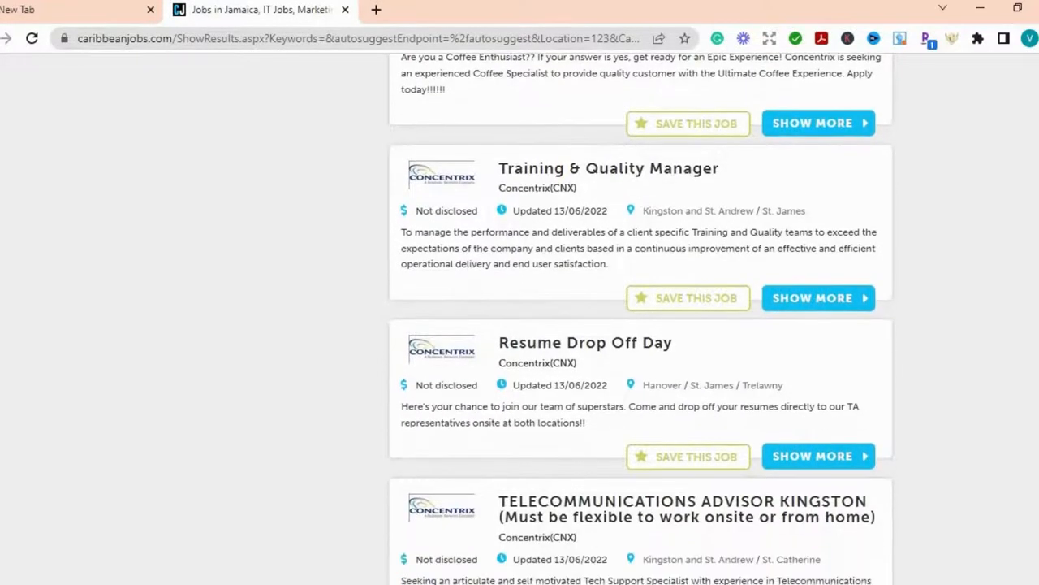
{"action": "scroll", "scroll_direction": "down", "scroll_amount": 3}
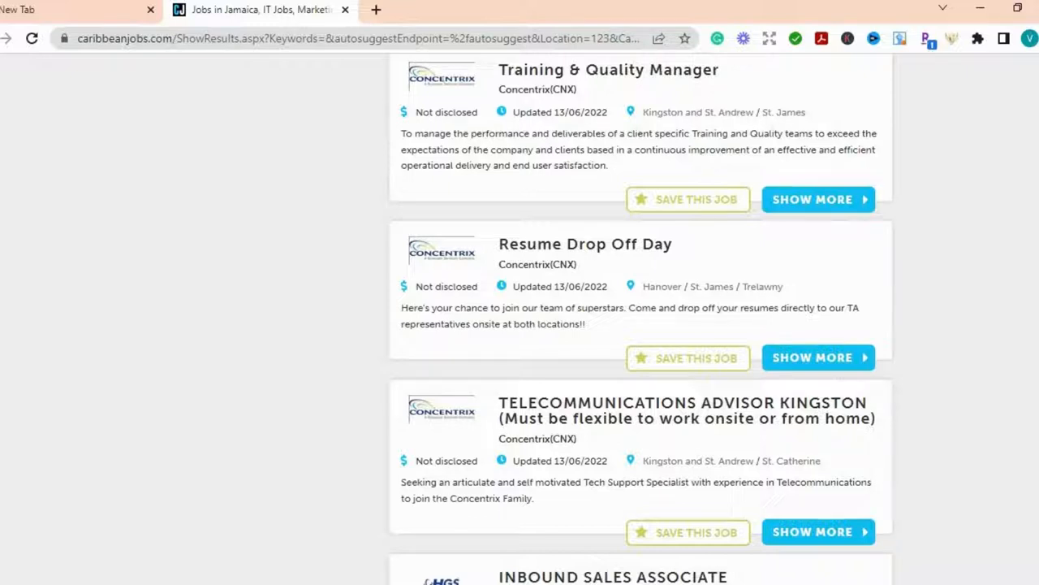
- Scroll page 2 down to Junior HR Business Partner MBJ and the pagination links
{"action": "scroll", "scroll_direction": "down", "scroll_amount": 3}
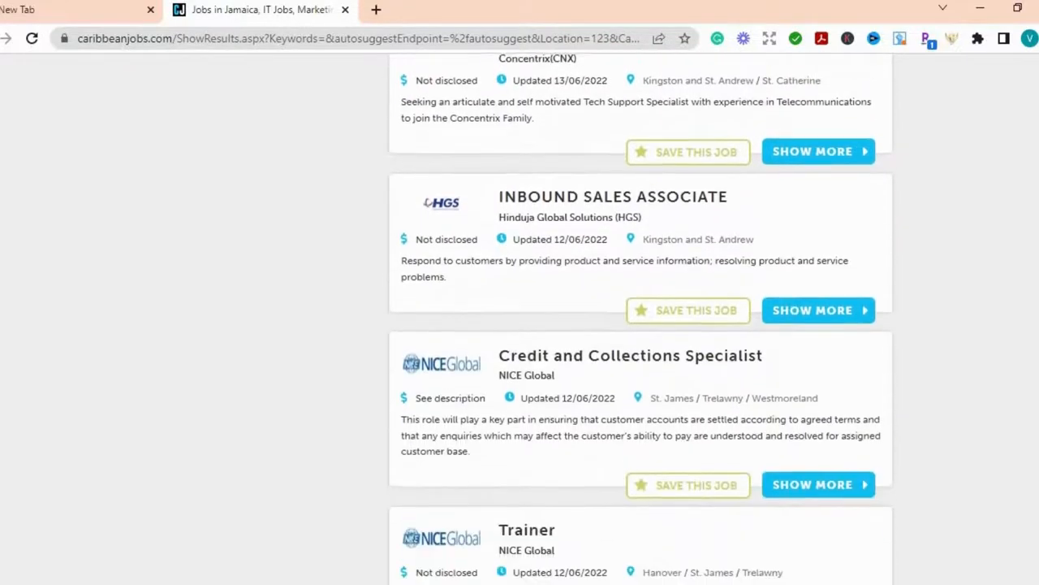
{"action": "scroll", "scroll_direction": "down", "scroll_amount": 3}
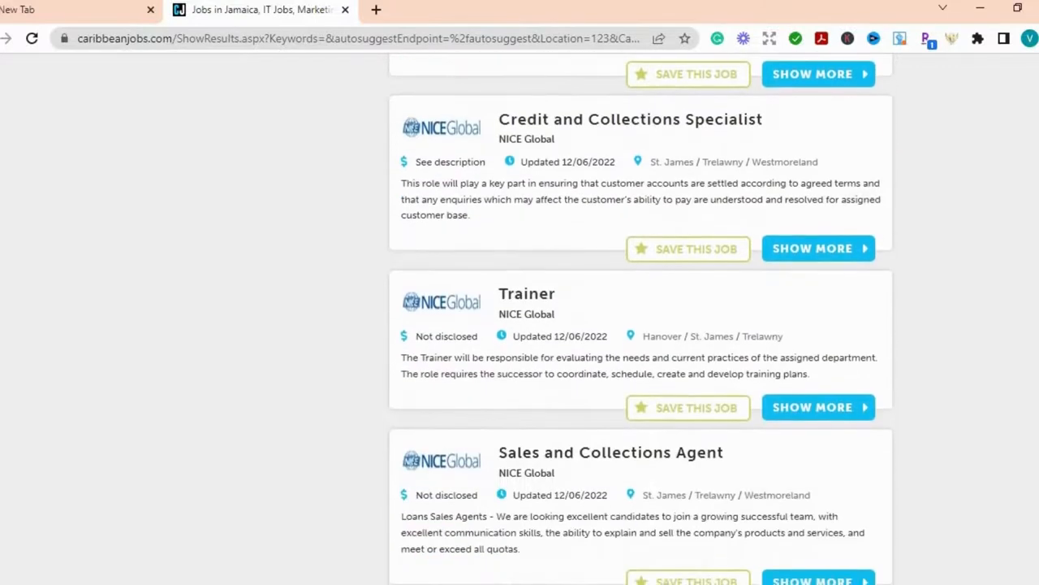
{"action": "scroll", "scroll_direction": "down", "scroll_amount": 3}
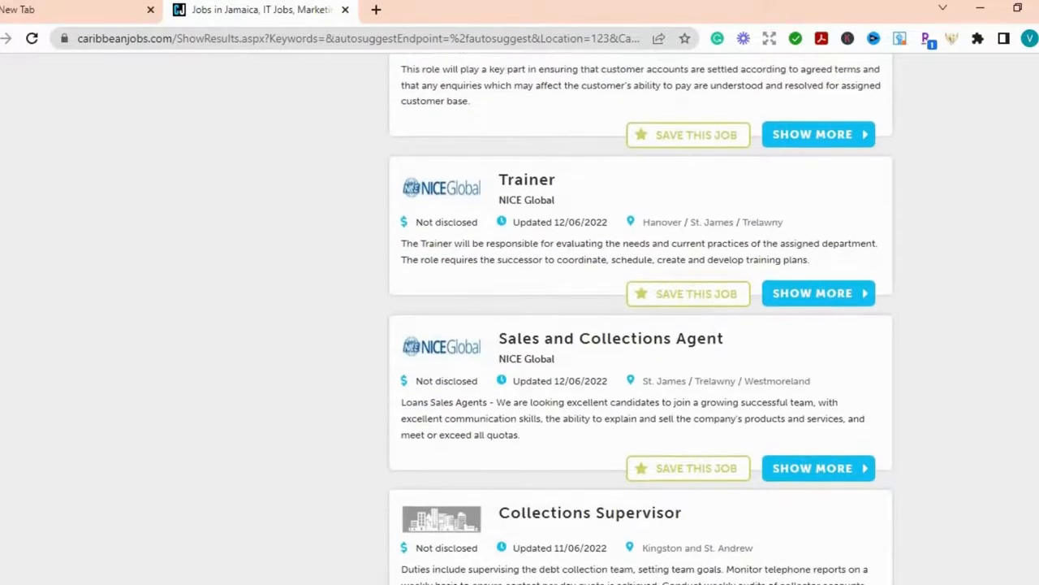
{"action": "scroll", "scroll_direction": "down", "scroll_amount": 3}
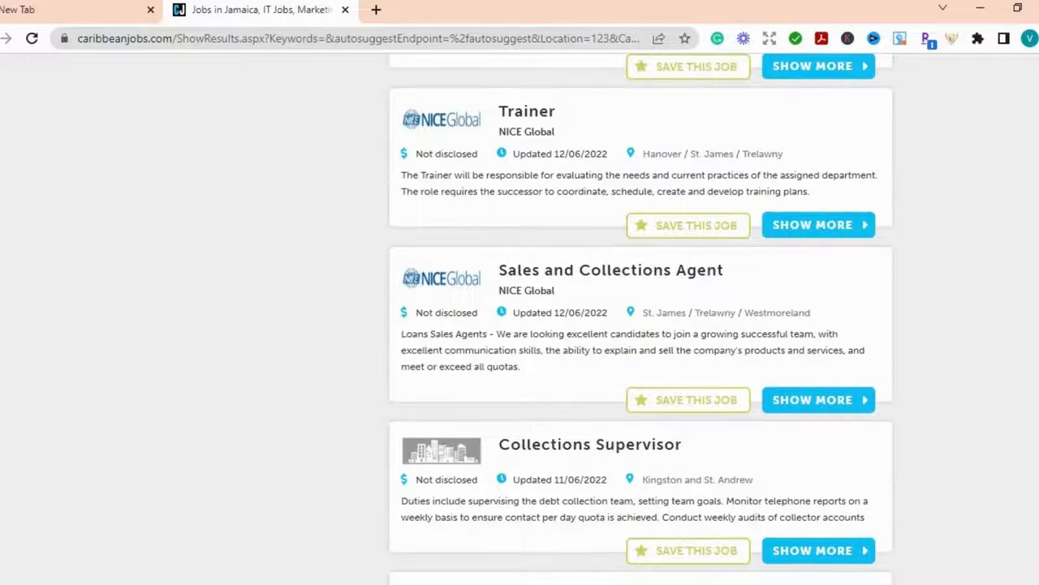
{"action": "scroll", "scroll_direction": "down", "scroll_amount": 3}
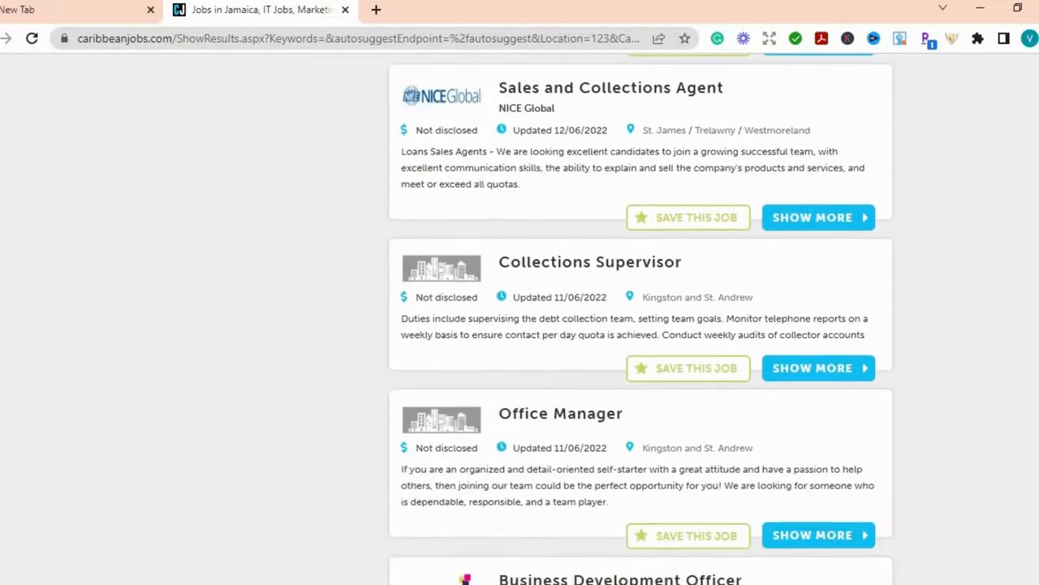
{"action": "scroll", "scroll_direction": "down", "scroll_amount": 3}
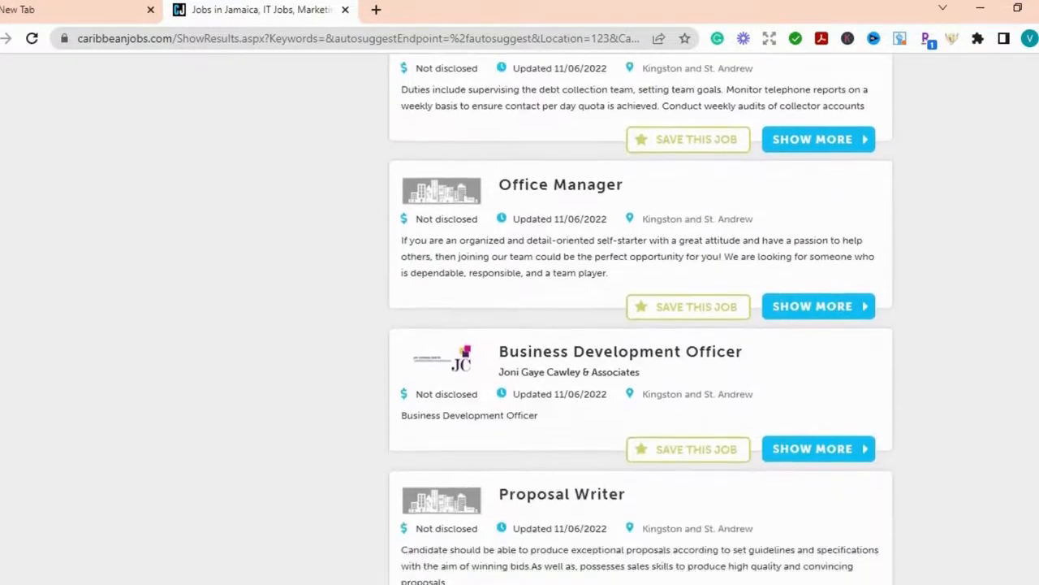
{"action": "scroll", "scroll_direction": "down", "scroll_amount": 3}
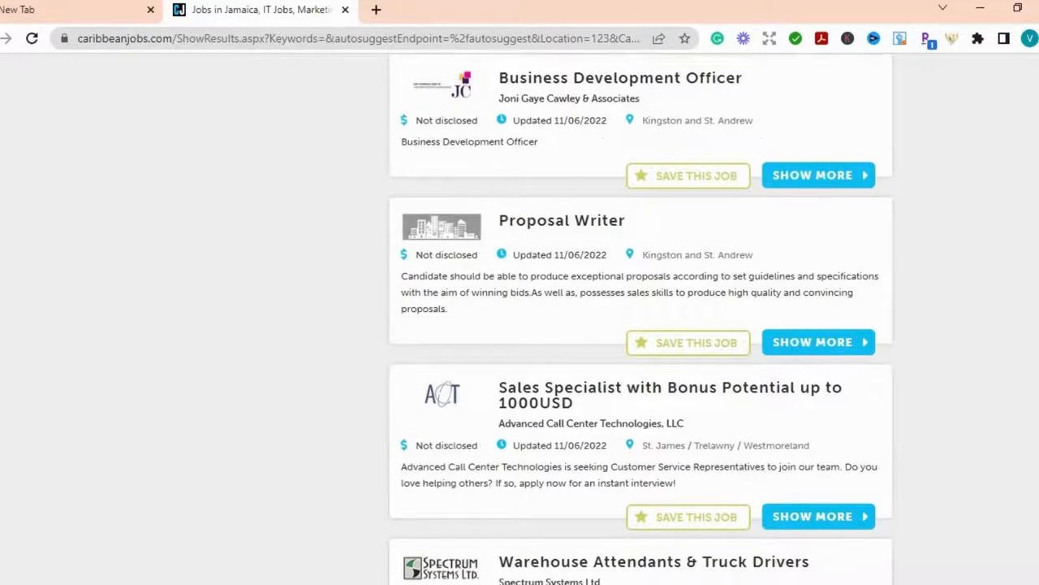
{"action": "scroll", "scroll_direction": "down", "scroll_amount": 3}
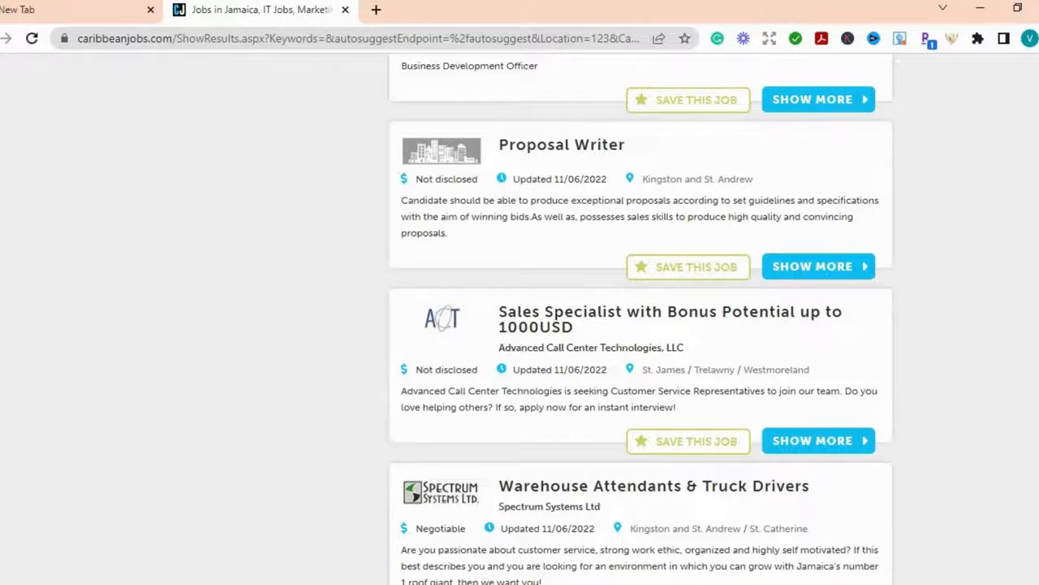
{"action": "scroll", "scroll_direction": "down", "scroll_amount": 3}
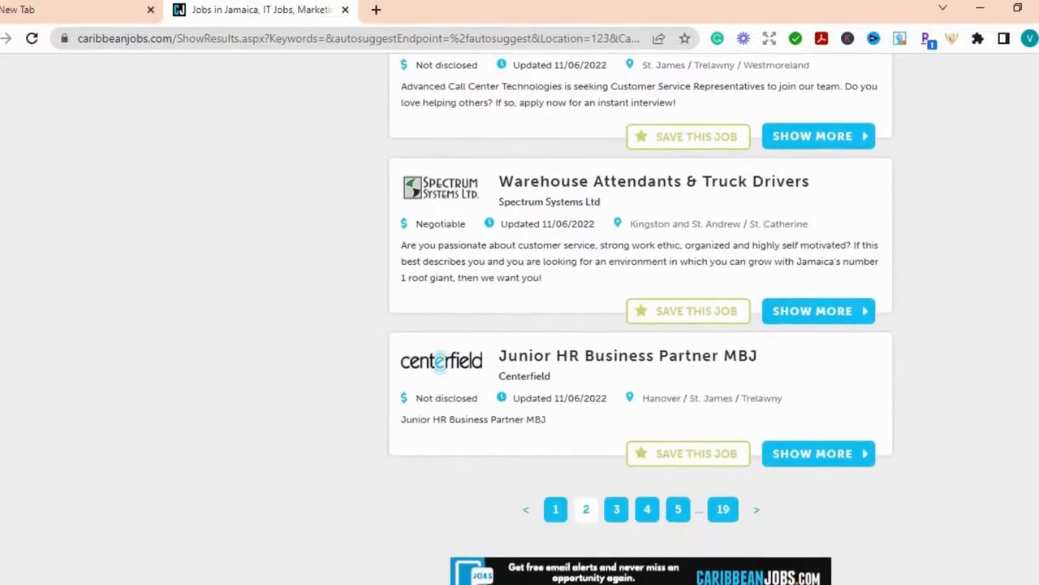
{"action": "scroll", "scroll_direction": "down", "scroll_amount": 3}
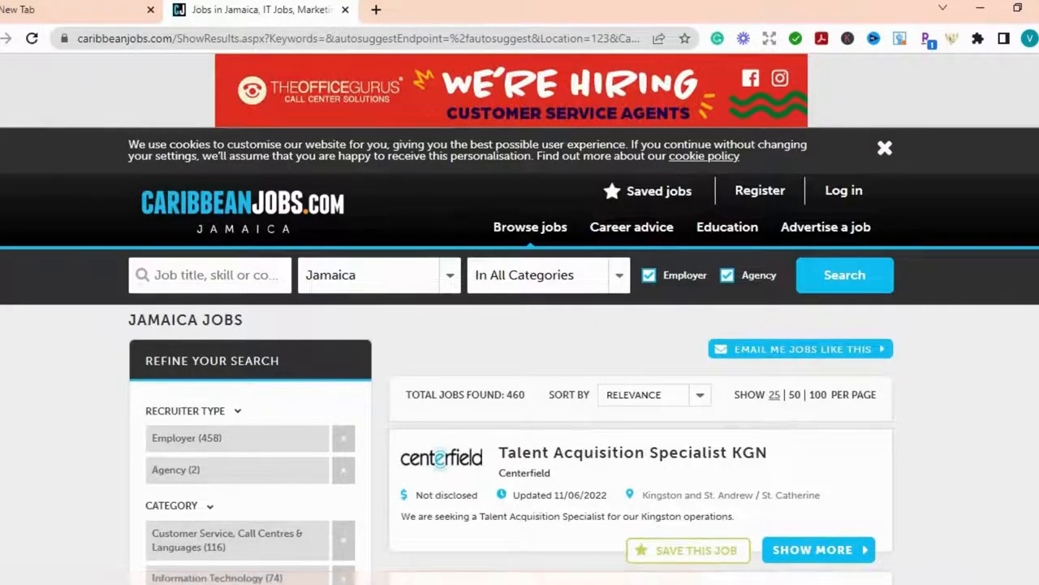
- Scroll page 3 from Centerfield down to Planner/Maintenance Technician and Marketing & Communication Specialist
{"action": "scroll", "scroll_direction": "down", "scroll_amount": 3}
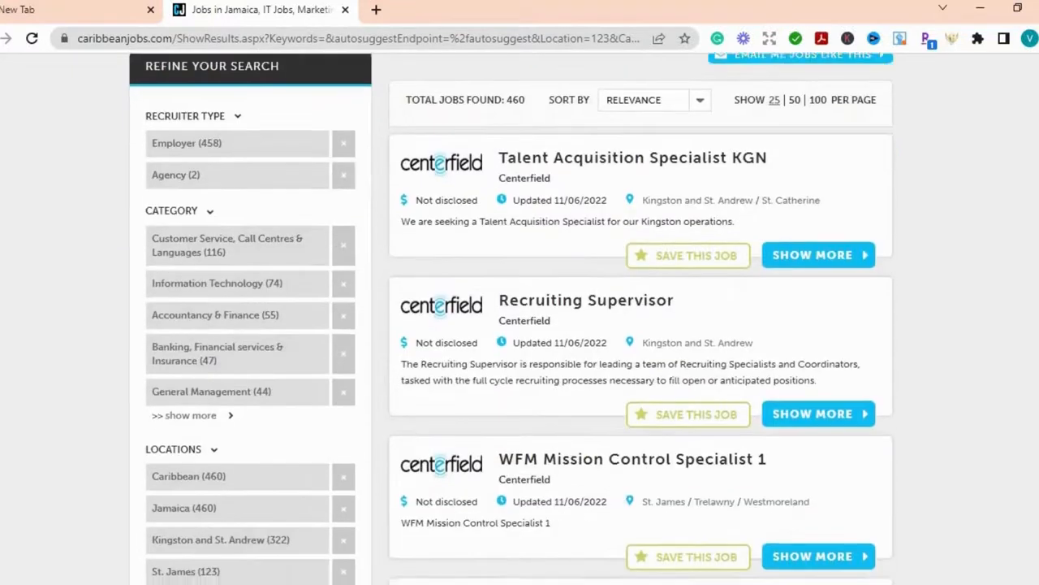
{"action": "scroll", "scroll_direction": "down", "scroll_amount": 3}
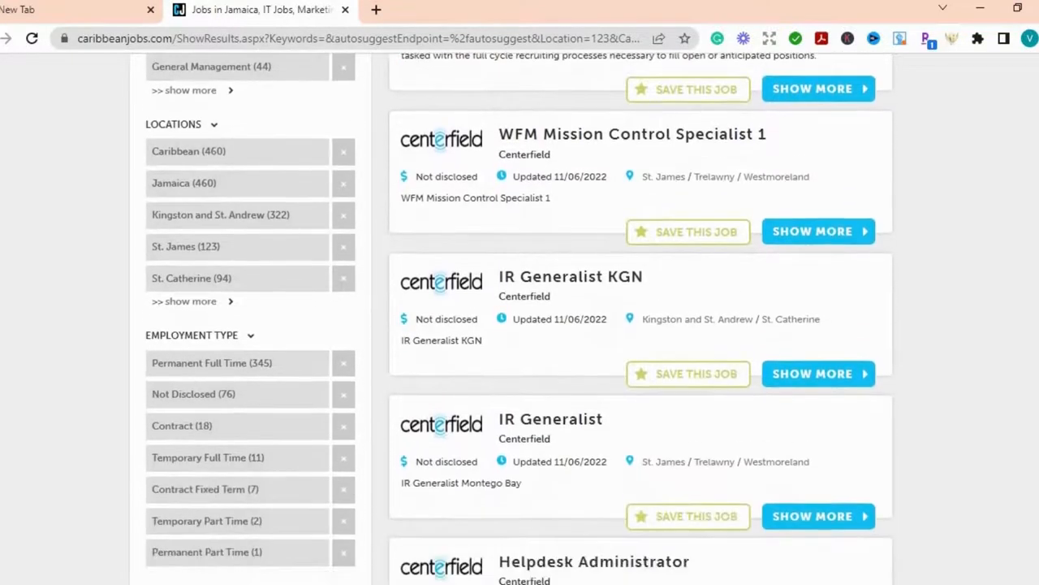
{"action": "scroll", "scroll_direction": "down", "scroll_amount": 3}
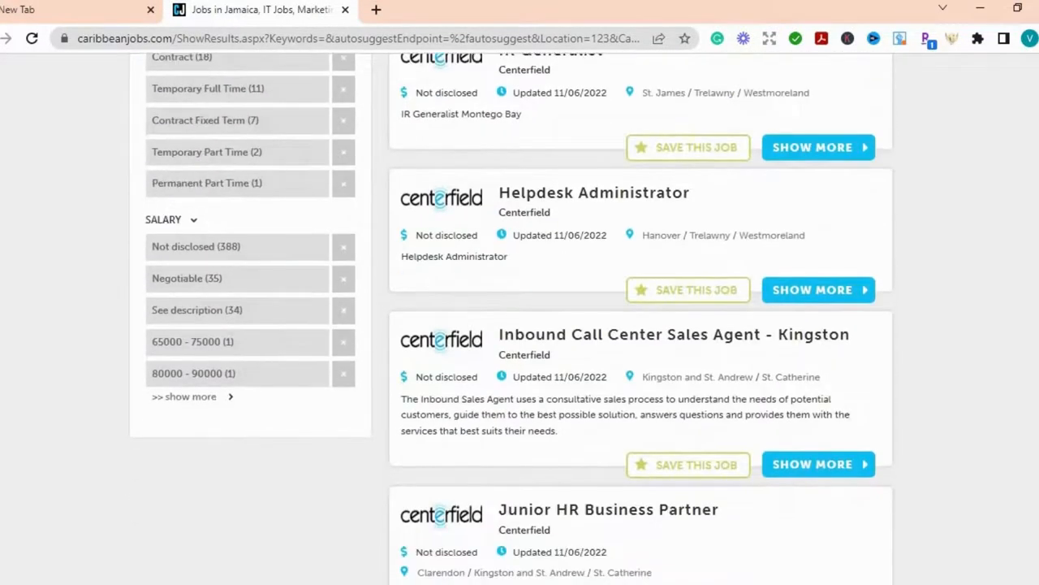
{"action": "scroll", "scroll_direction": "down", "scroll_amount": 3}
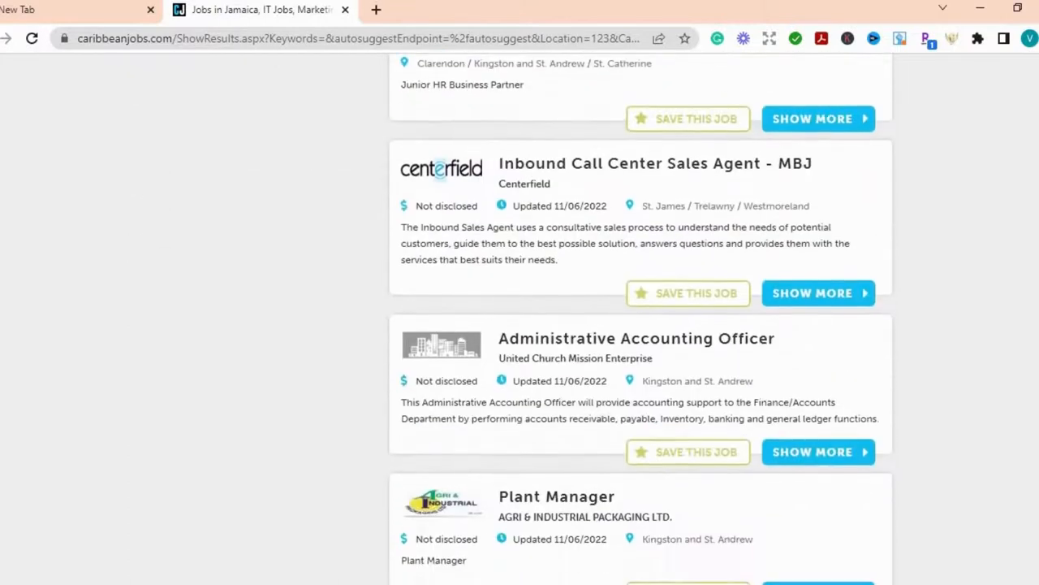
{"action": "scroll", "scroll_direction": "down", "scroll_amount": 3}
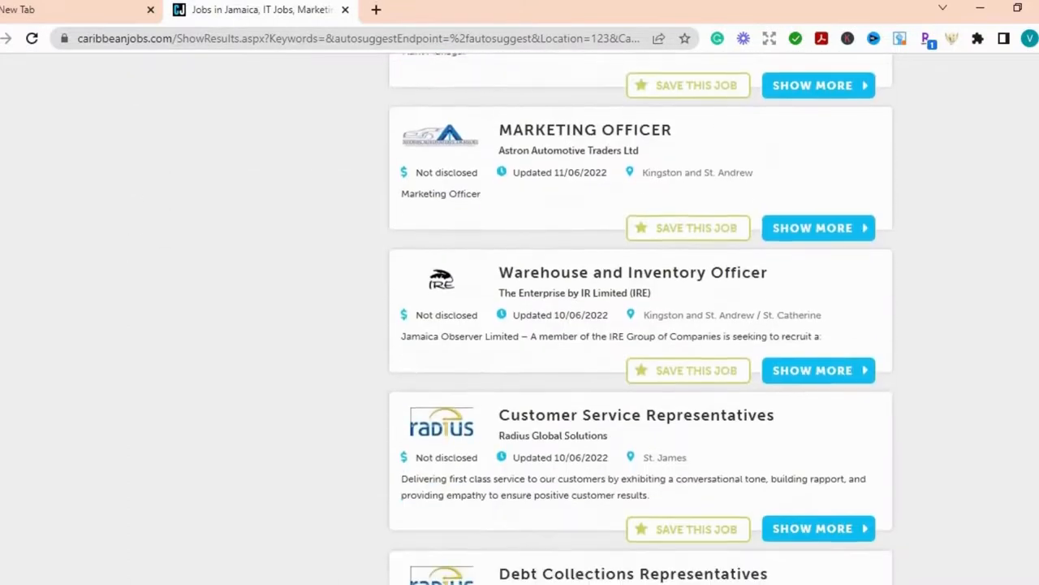
{"action": "scroll", "scroll_direction": "down", "scroll_amount": 3}
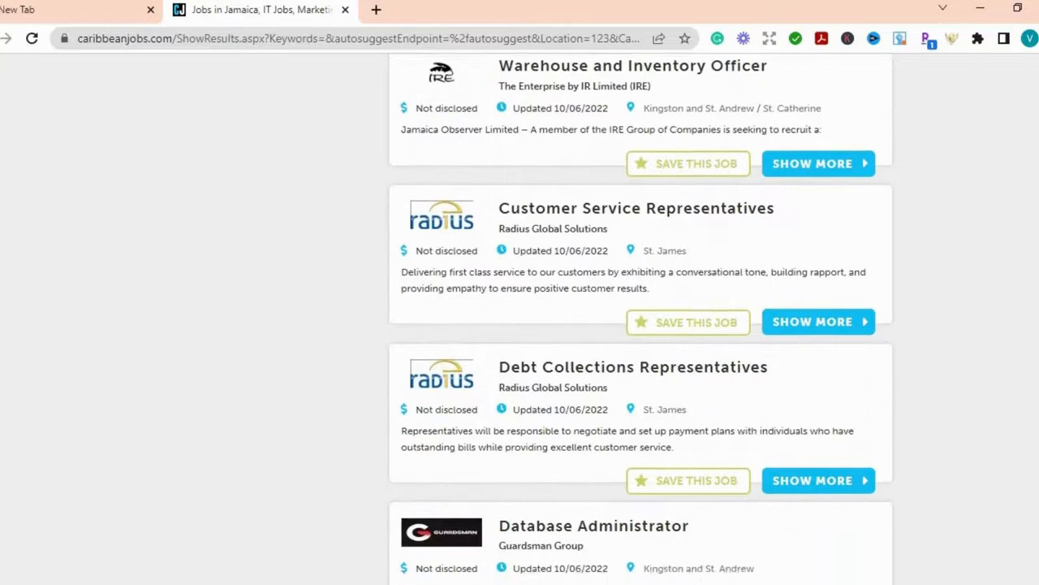
{"action": "scroll", "scroll_direction": "down", "scroll_amount": 3}
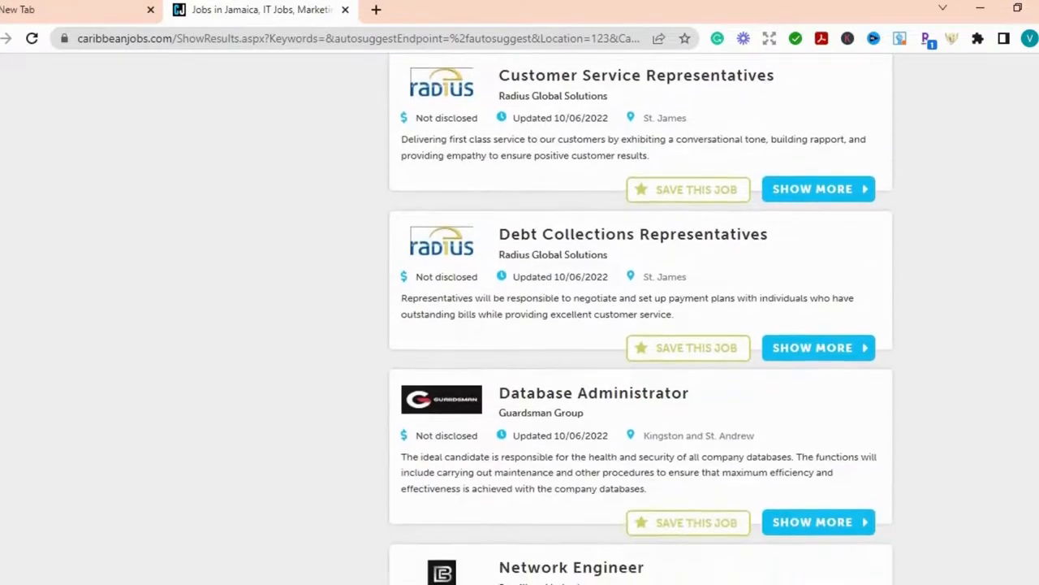
{"action": "scroll", "scroll_direction": "down", "scroll_amount": 3}
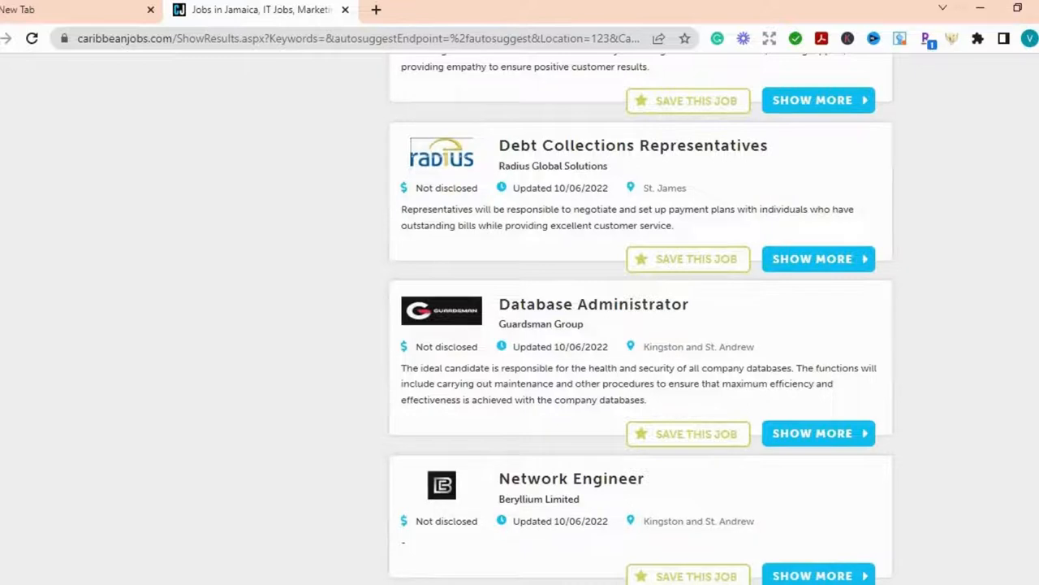
{"action": "scroll", "scroll_direction": "down", "scroll_amount": 3}
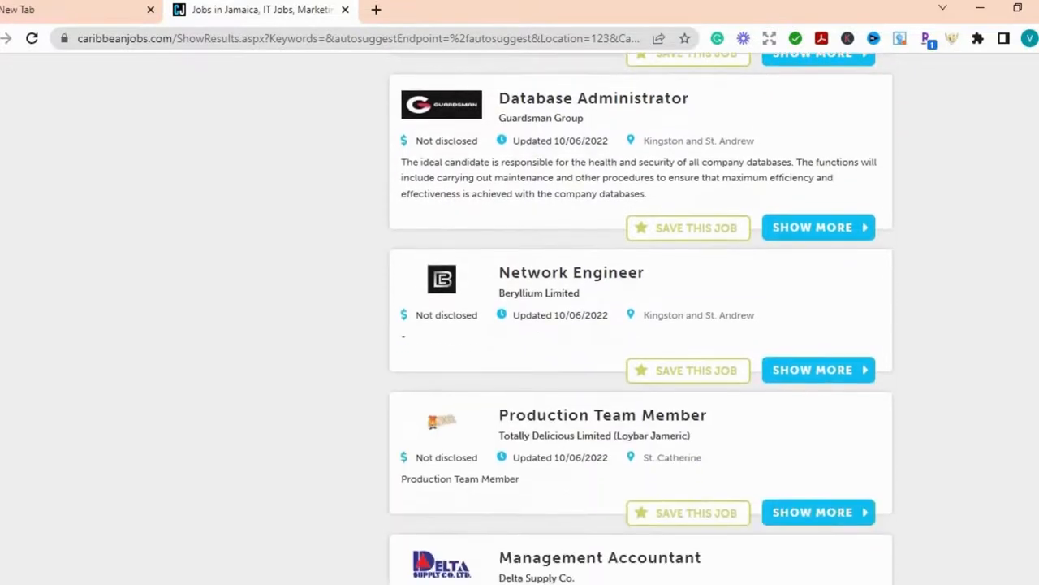
{"action": "scroll", "scroll_direction": "down", "scroll_amount": 3}
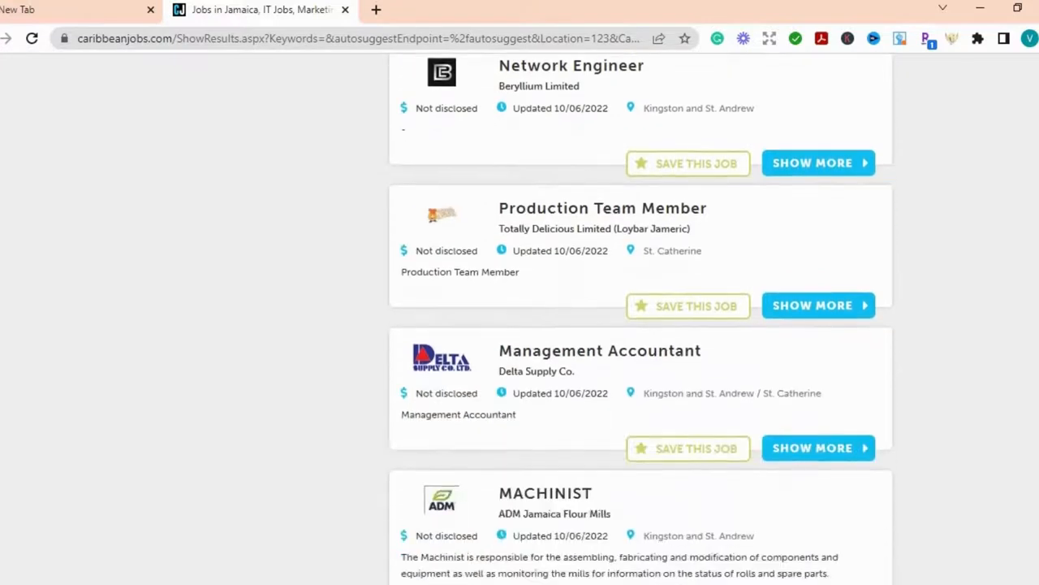
{"action": "scroll", "scroll_direction": "down", "scroll_amount": 3}
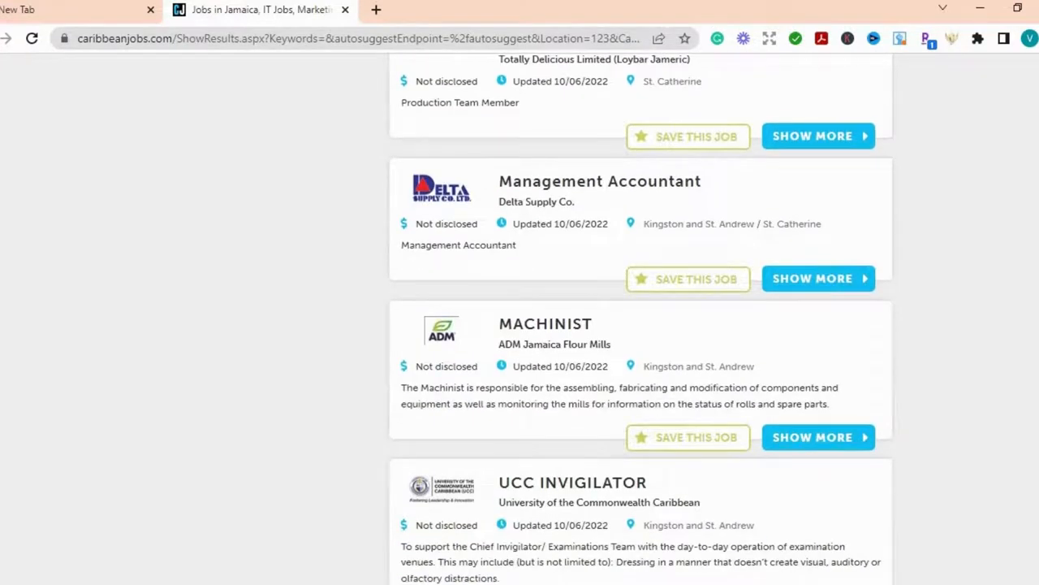
{"action": "scroll", "scroll_direction": "down", "scroll_amount": 3}
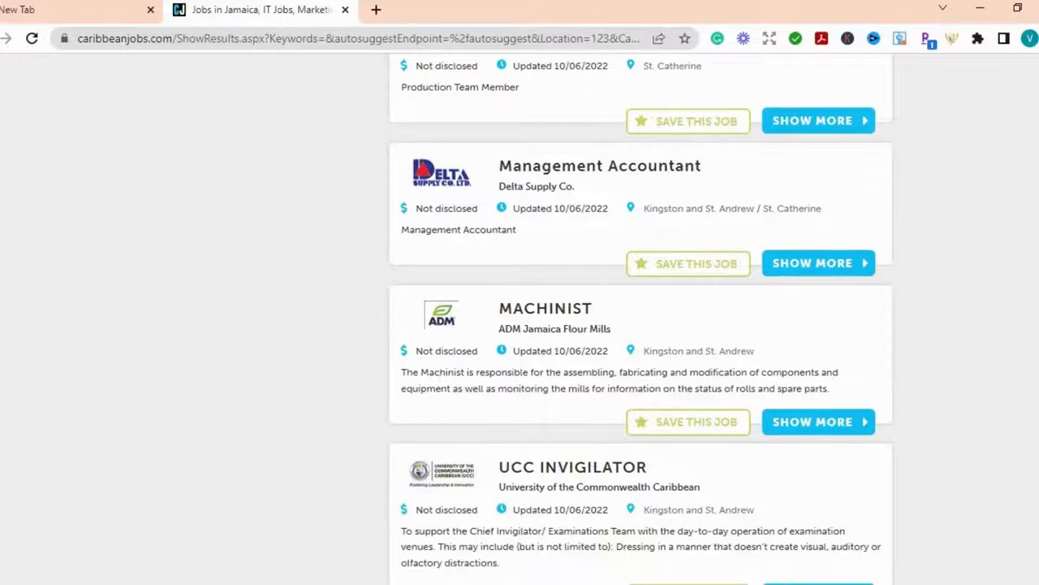
{"action": "scroll", "scroll_direction": "down", "scroll_amount": 3}
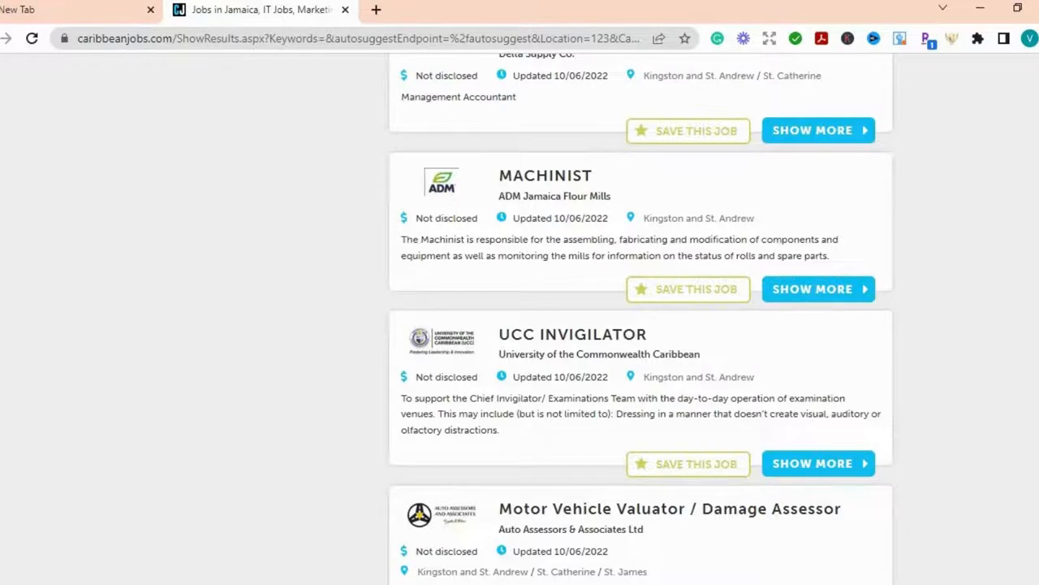
{"action": "scroll", "scroll_direction": "down", "scroll_amount": 3}
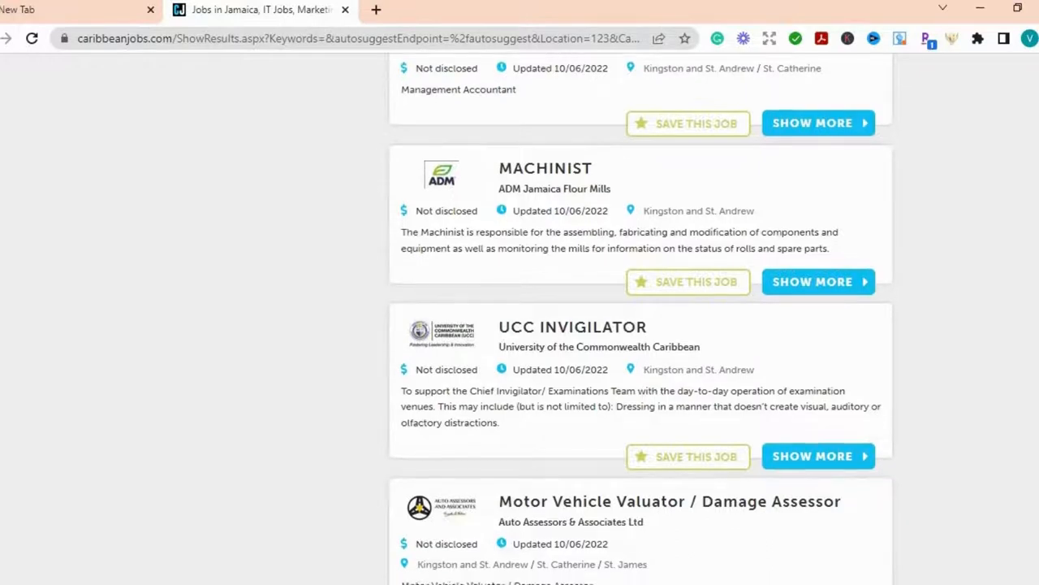
{"action": "scroll", "scroll_direction": "down", "scroll_amount": 3}
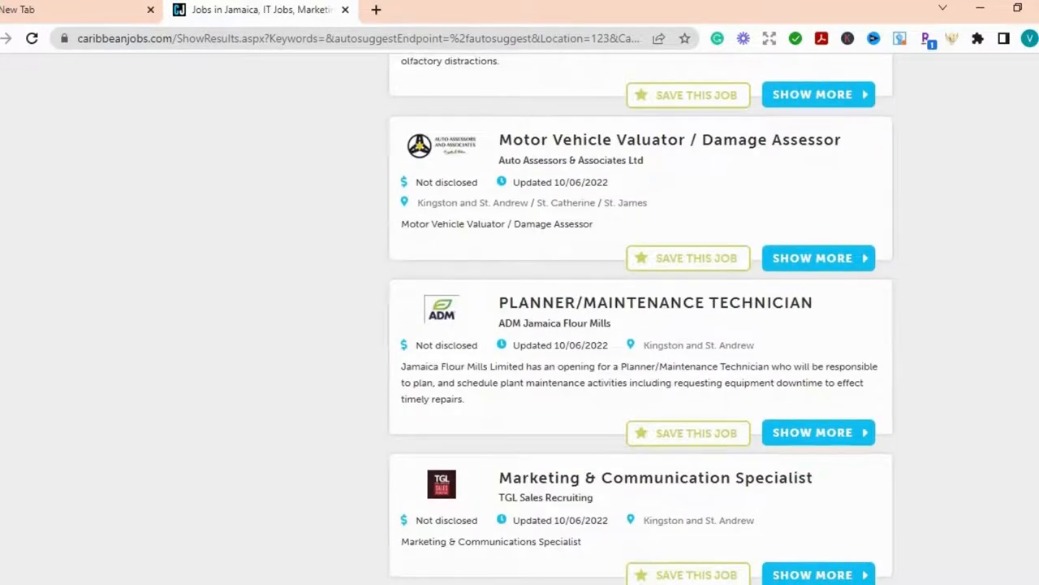